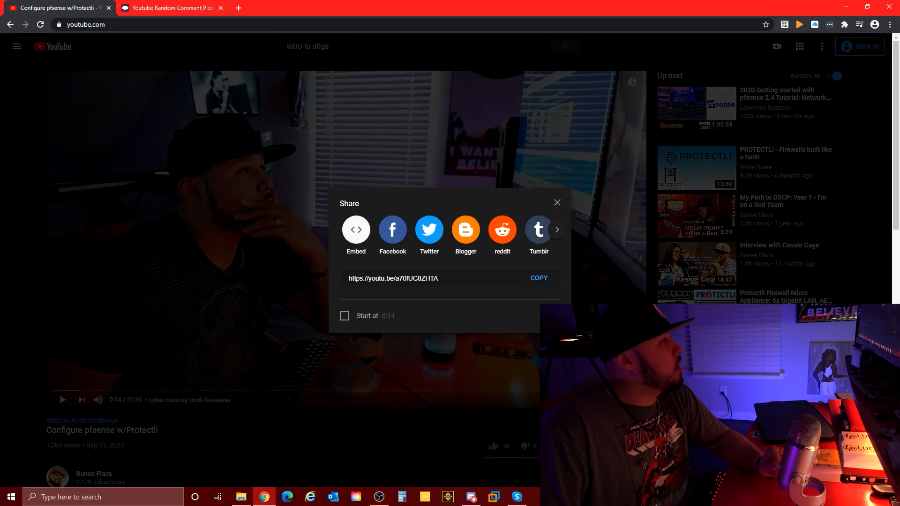
- Copy the pfSense video's youtu.be share link, close the share panel, and scroll to comments
{"action": "left_click", "coordinate": [428, 279]}
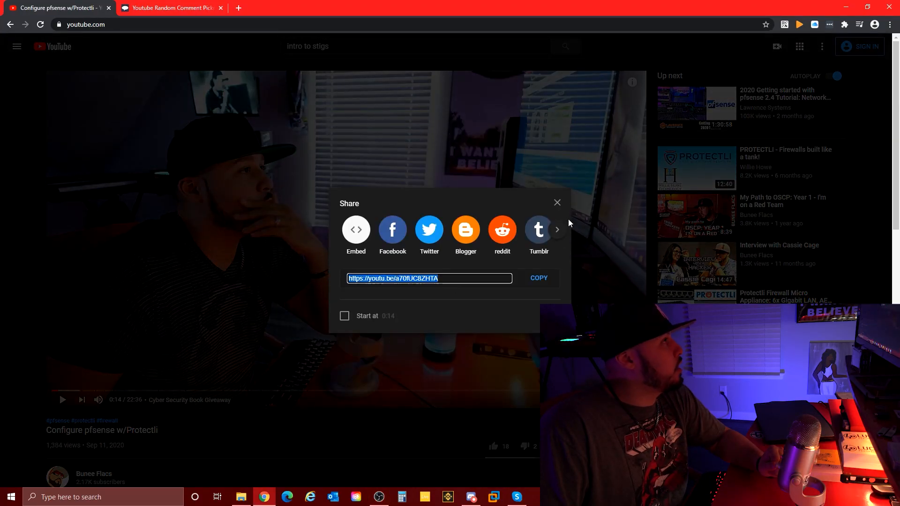
{"action": "left_click", "coordinate": [557, 202]}
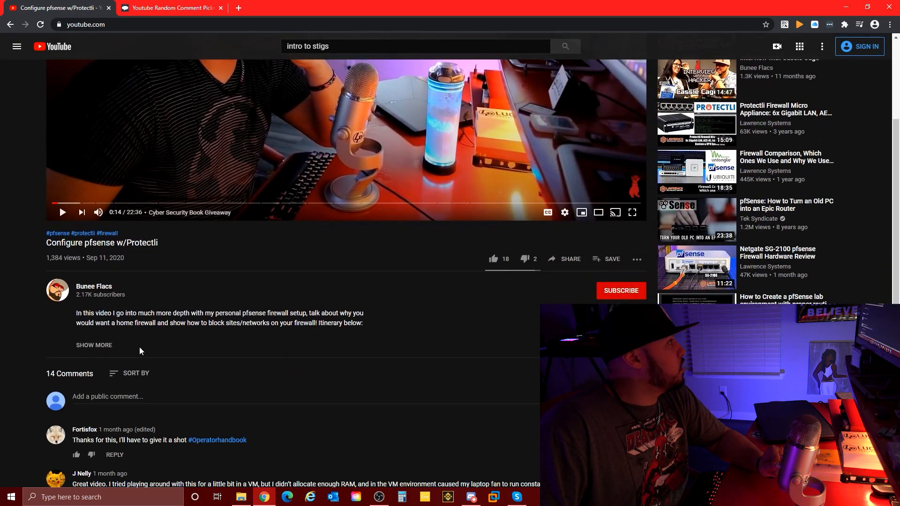
{"action": "scroll", "scroll_direction": "down", "scroll_amount": 3}
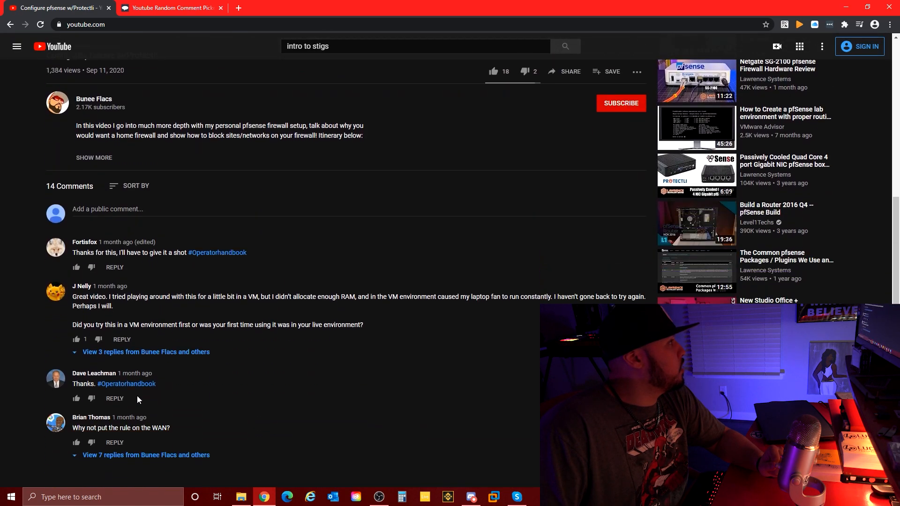
{"action": "left_click", "coordinate": [170, 7]}
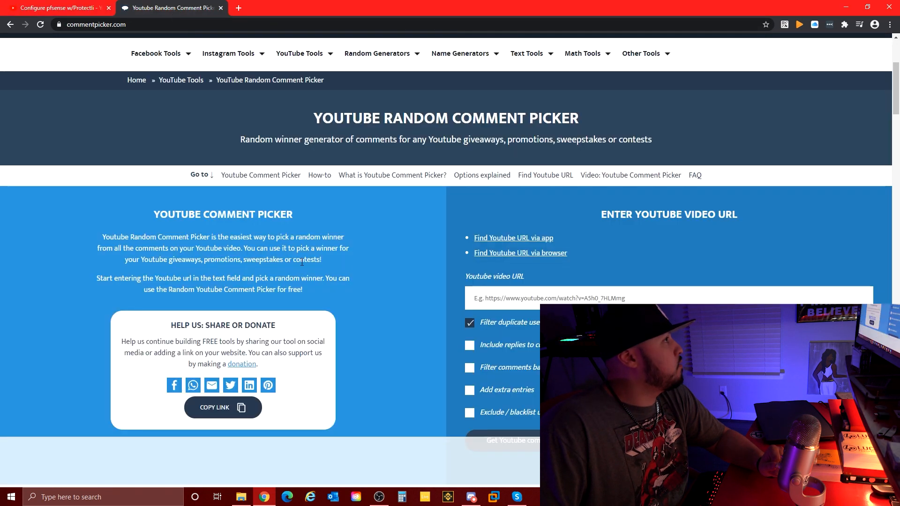
{"action": "type", "text": "https://youtu.be/a70fUC8ZHTA"}
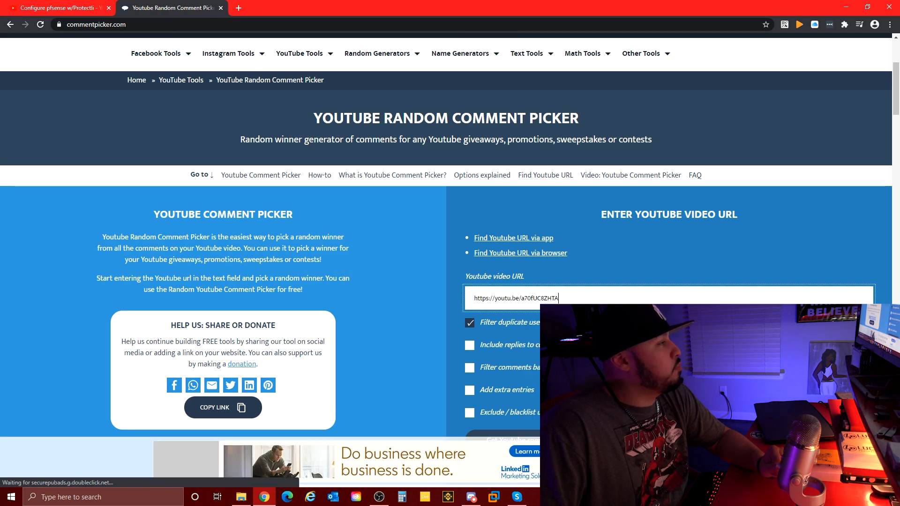
{"action": "scroll", "scroll_direction": "down", "scroll_amount": 3}
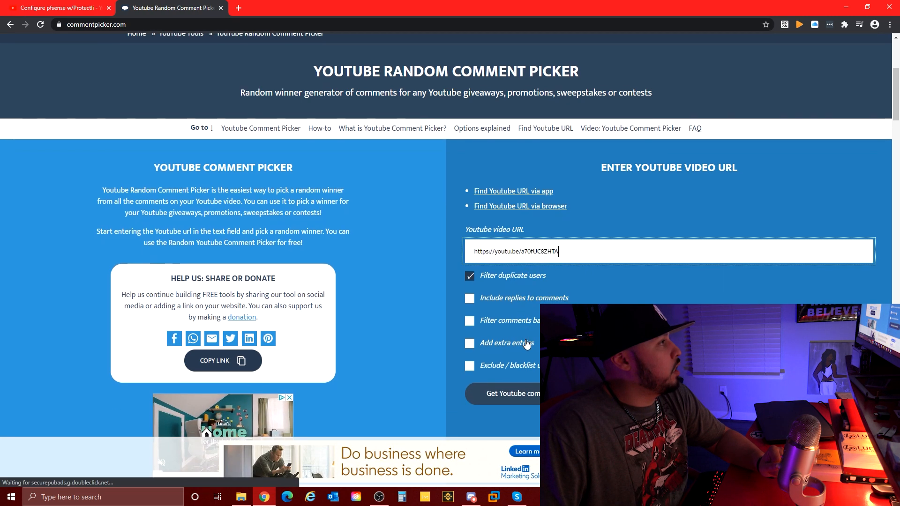
{"action": "left_click", "coordinate": [469, 321]}
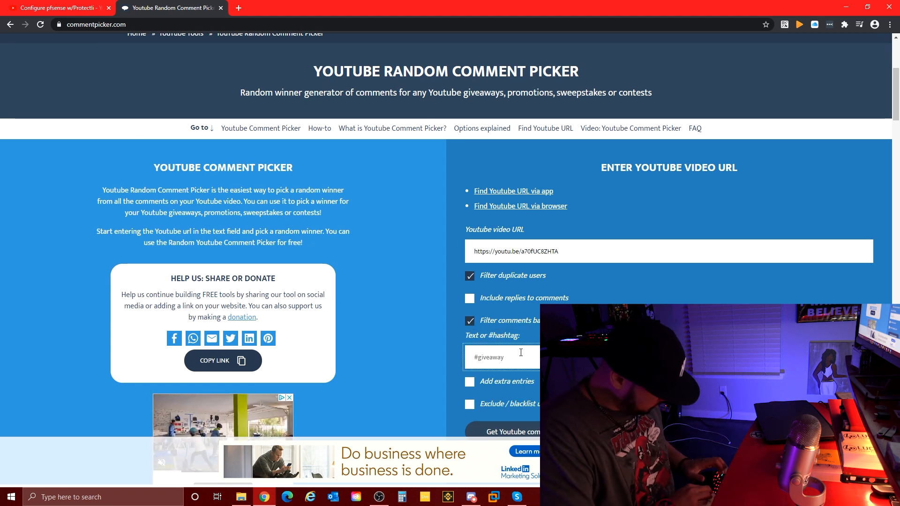
{"action": "type", "text": "#operatorhandbook"}
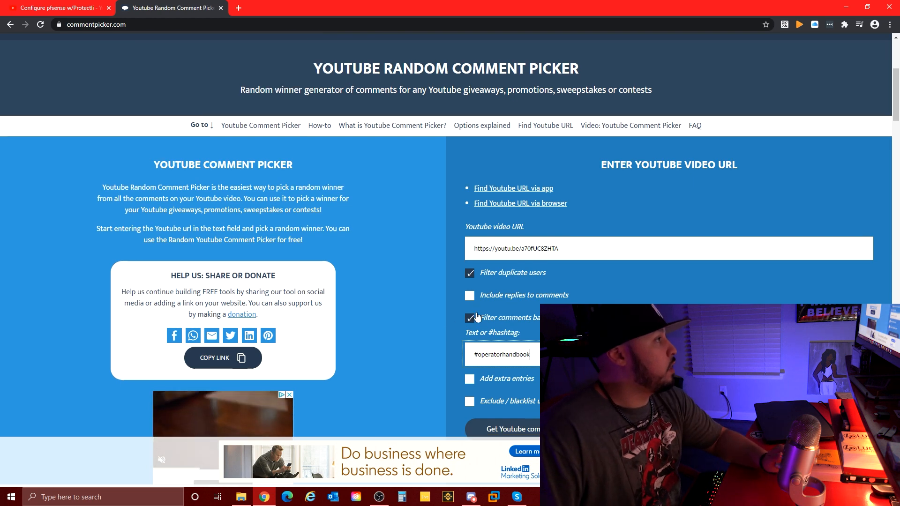
- Draw a random winner from the filtered comments
{"action": "scroll", "scroll_direction": "down", "scroll_amount": 3}
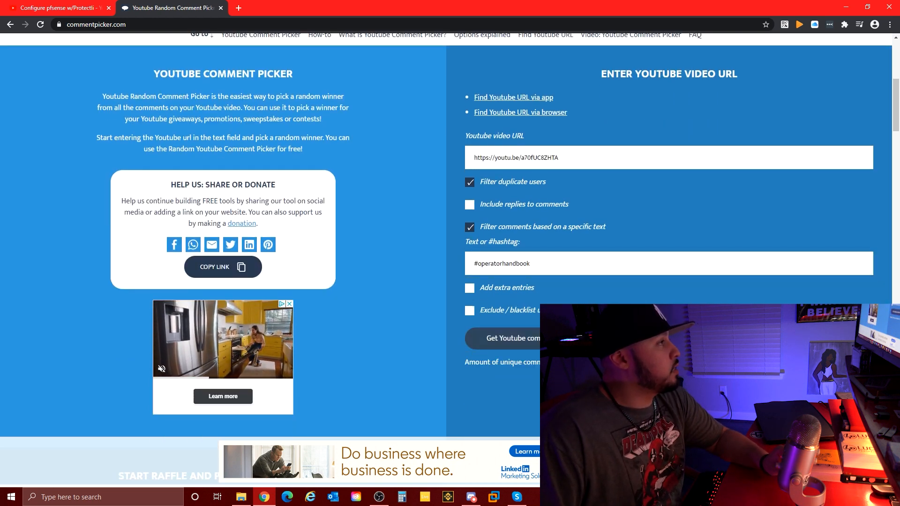
{"action": "scroll", "scroll_direction": "down", "scroll_amount": 3}
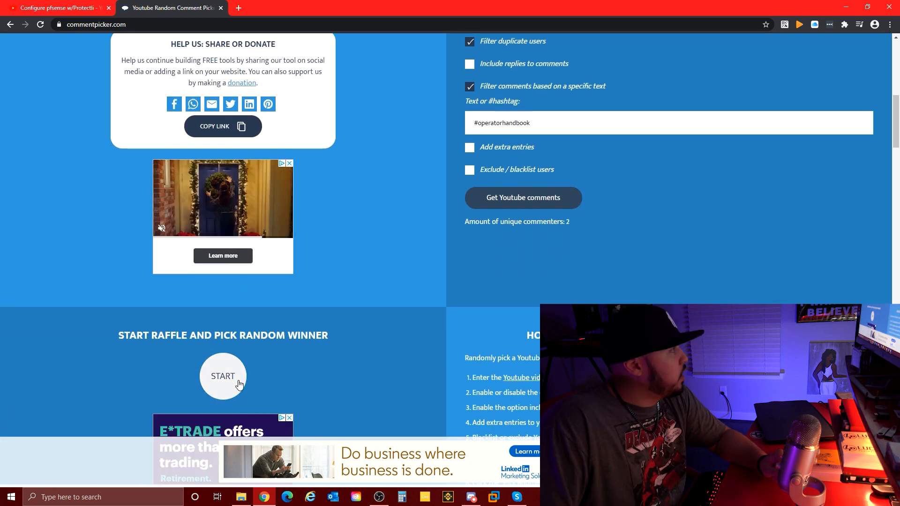
{"action": "left_click", "coordinate": [223, 377]}
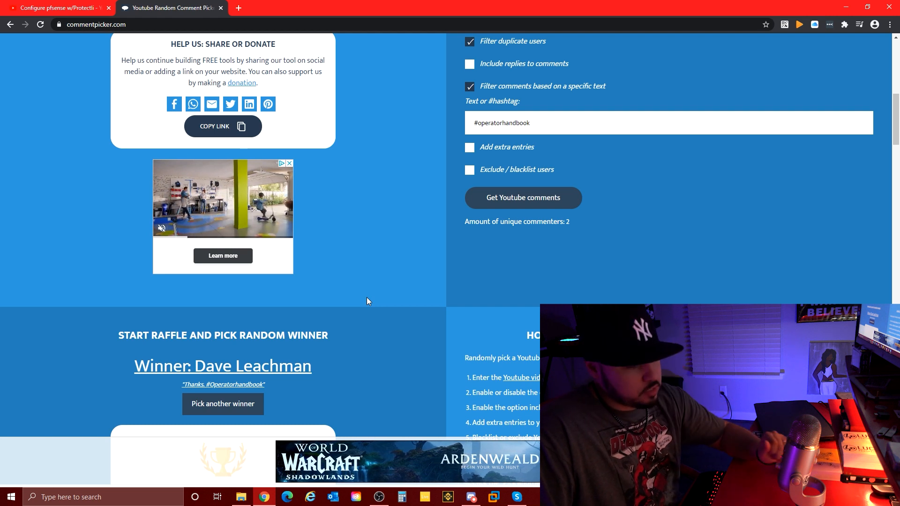
{"action": "mouse_move", "coordinate": [383, 304]}
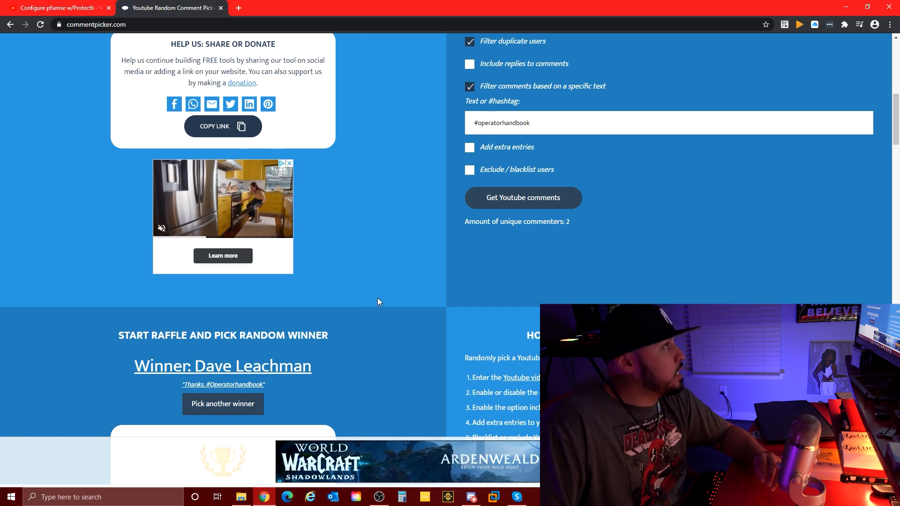
{"action": "left_click", "coordinate": [55, 7]}
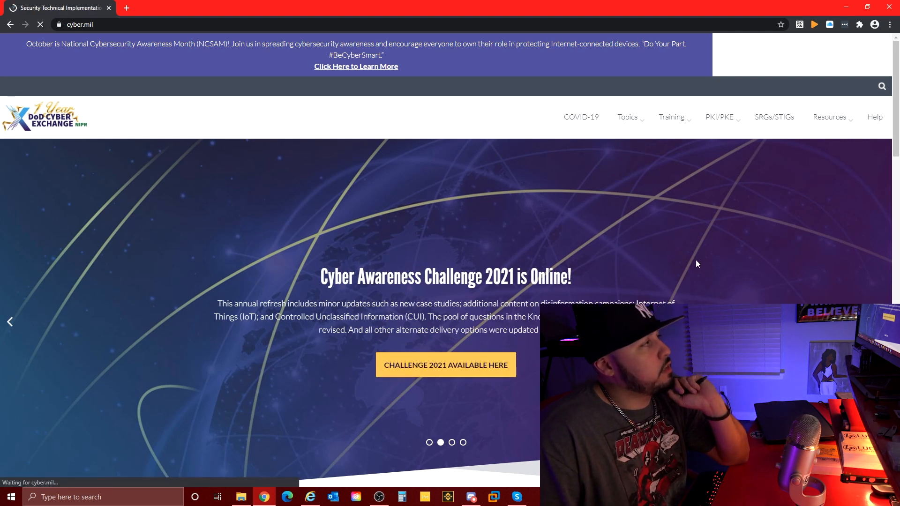
- Start the FOUO SRG/STIG library compilation download, then cancel it from Chrome's download bar
{"action": "left_click", "coordinate": [774, 117]}
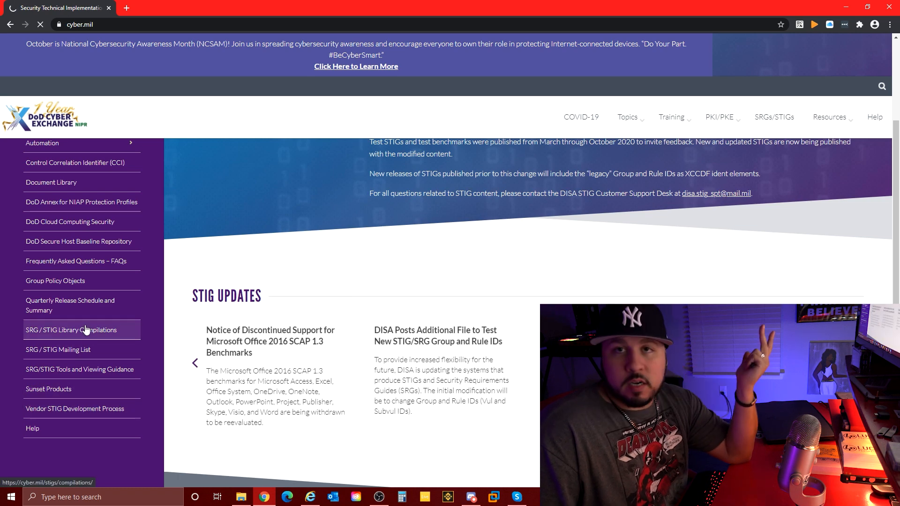
{"action": "left_click", "coordinate": [72, 329]}
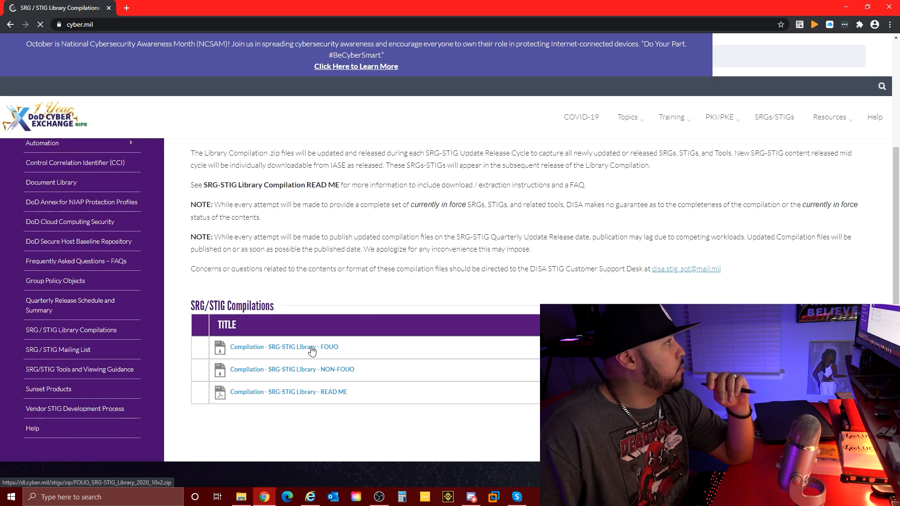
{"action": "right_click", "coordinate": [283, 347]}
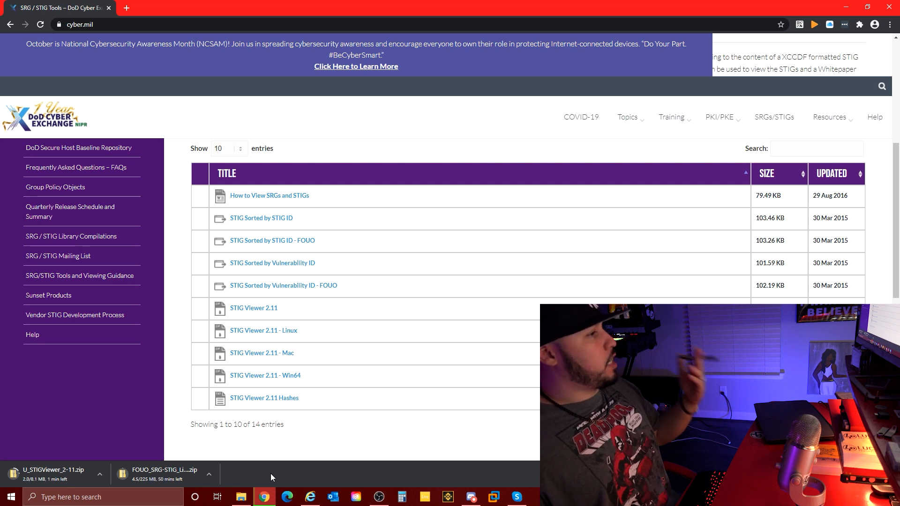
{"action": "left_click", "coordinate": [209, 475]}
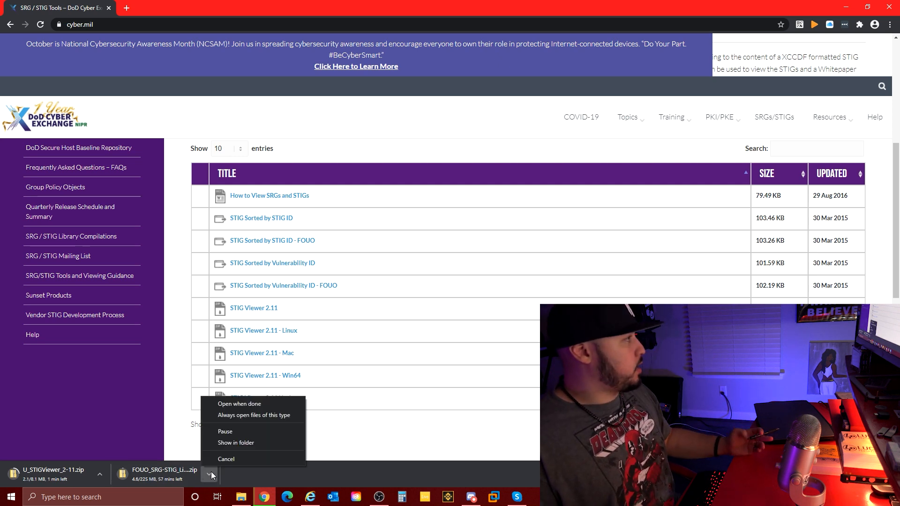
{"action": "left_click", "coordinate": [226, 458]}
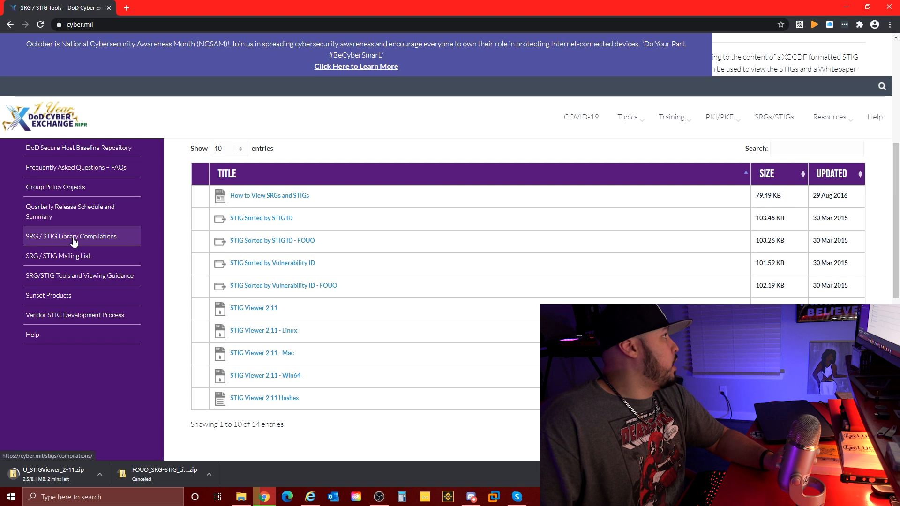
- Search cyber.mil for 'firewall' and scroll down to the Firewall SRG - Ver 1, Rel 5 result
{"action": "left_click", "coordinate": [71, 236]}
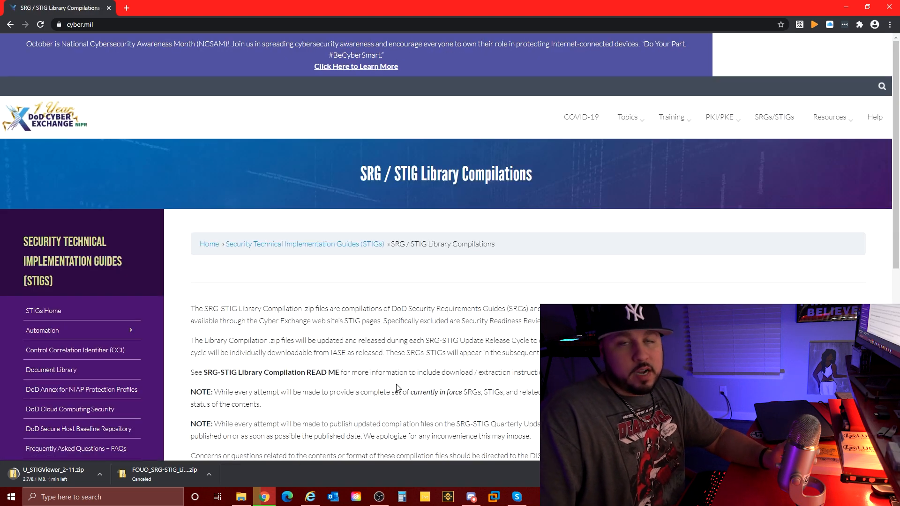
{"action": "scroll", "scroll_direction": "down", "scroll_amount": 3}
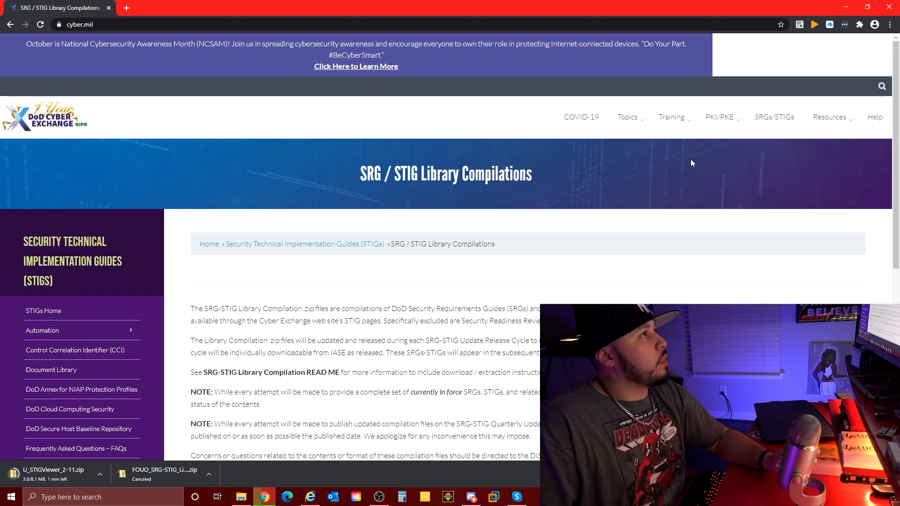
{"action": "left_click", "coordinate": [883, 86]}
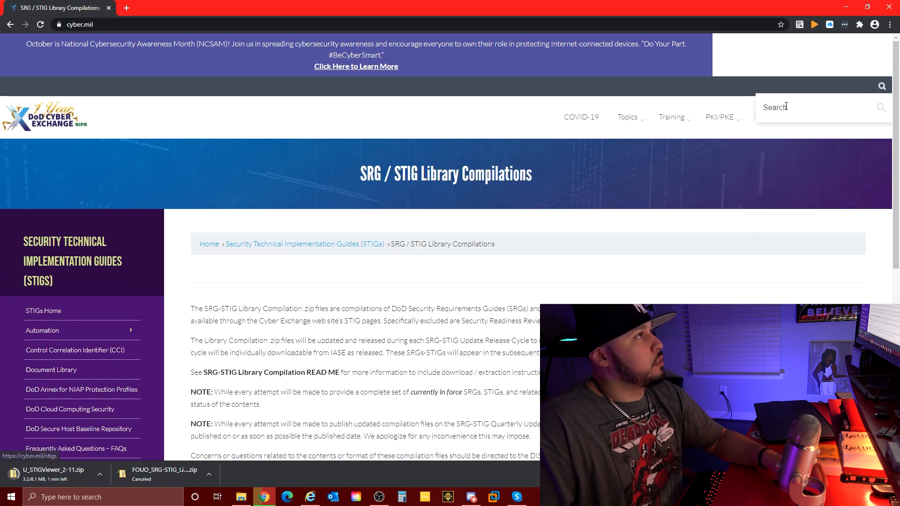
{"action": "type", "text": "firewal"}
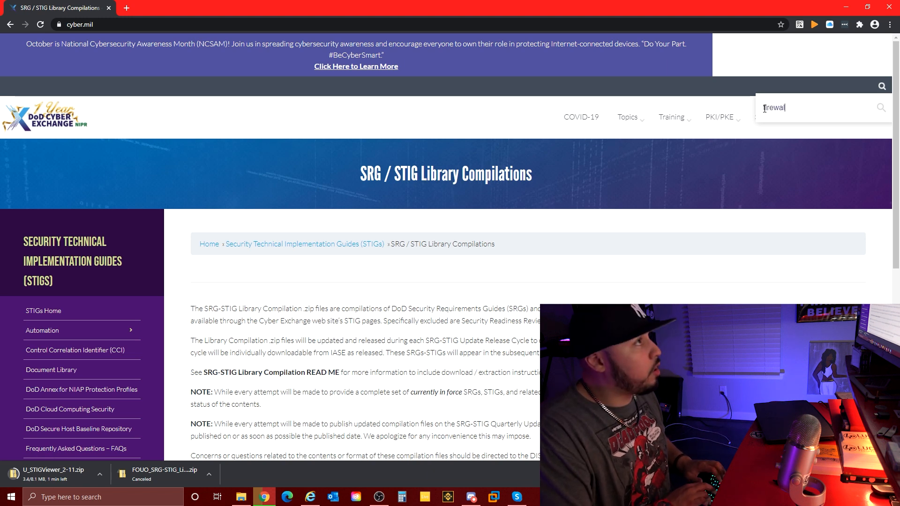
{"action": "key", "text": "Enter"}
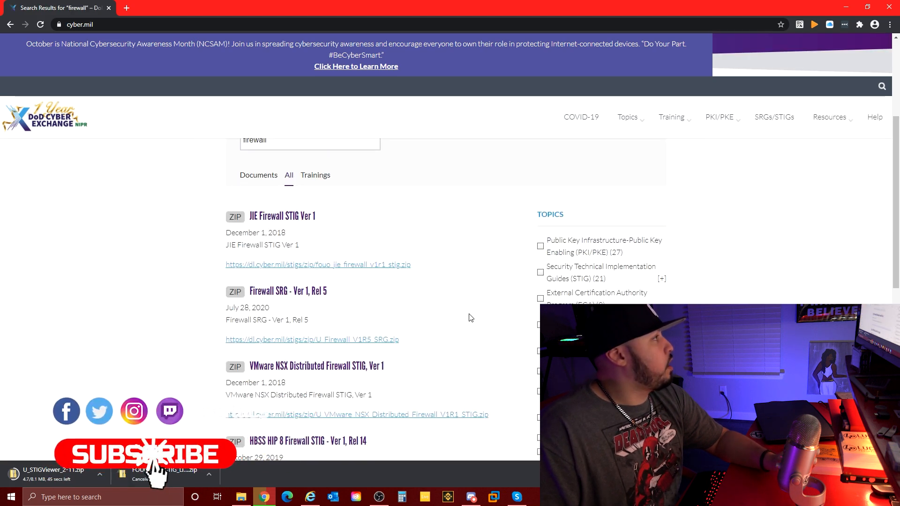
{"action": "scroll", "scroll_direction": "down", "scroll_amount": 3}
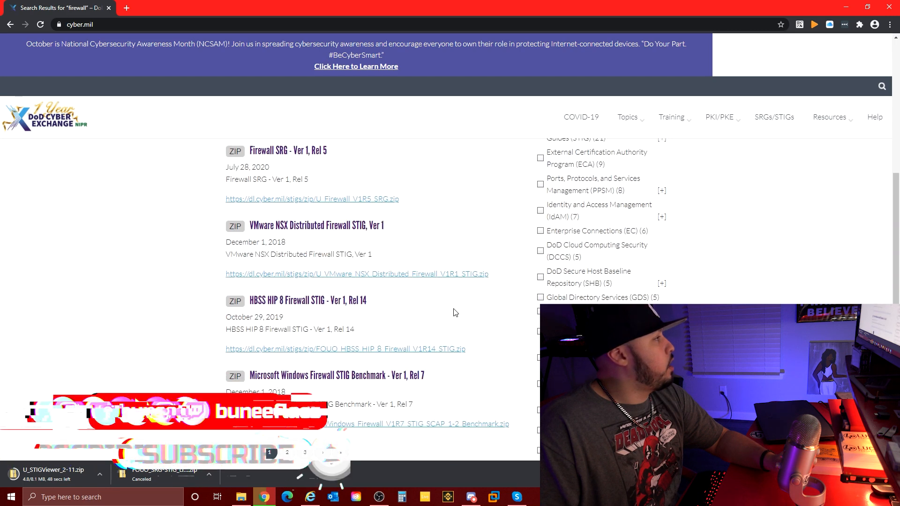
{"action": "scroll", "scroll_direction": "down", "scroll_amount": 3}
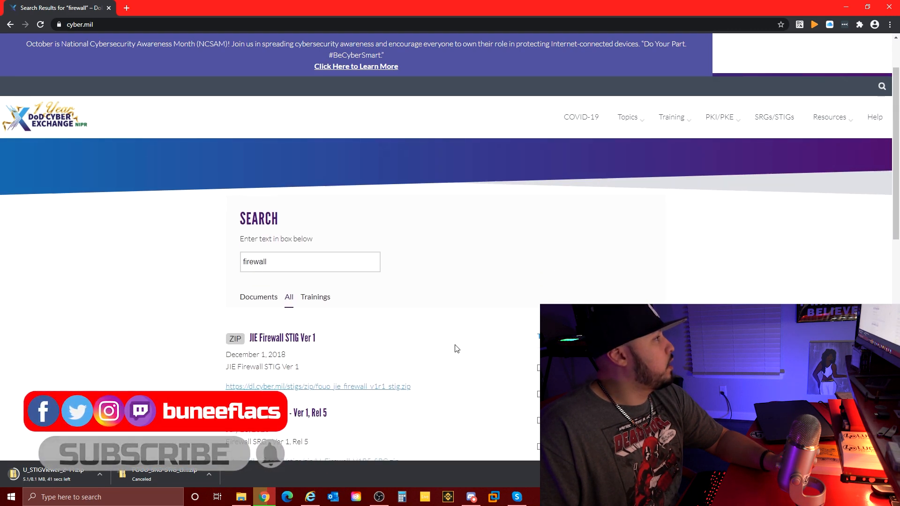
{"action": "scroll", "scroll_direction": "down", "scroll_amount": 3}
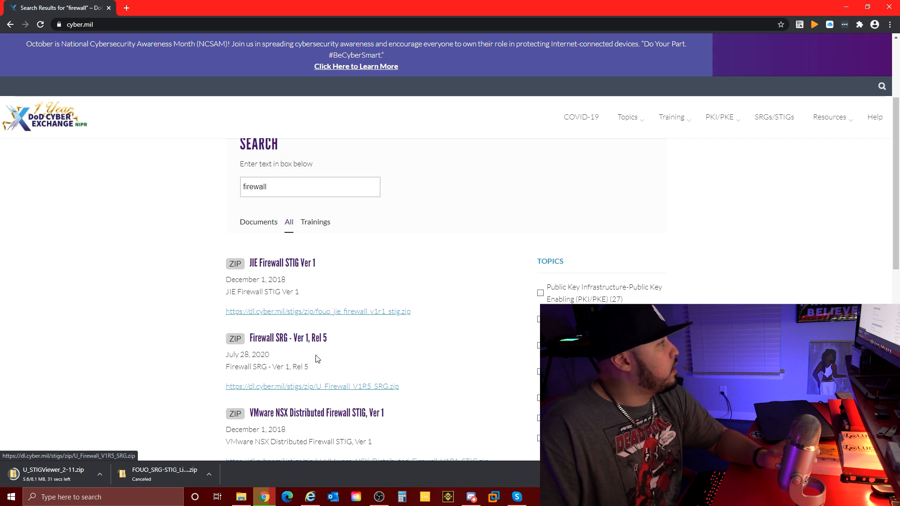
{"action": "mouse_move", "coordinate": [312, 394]}
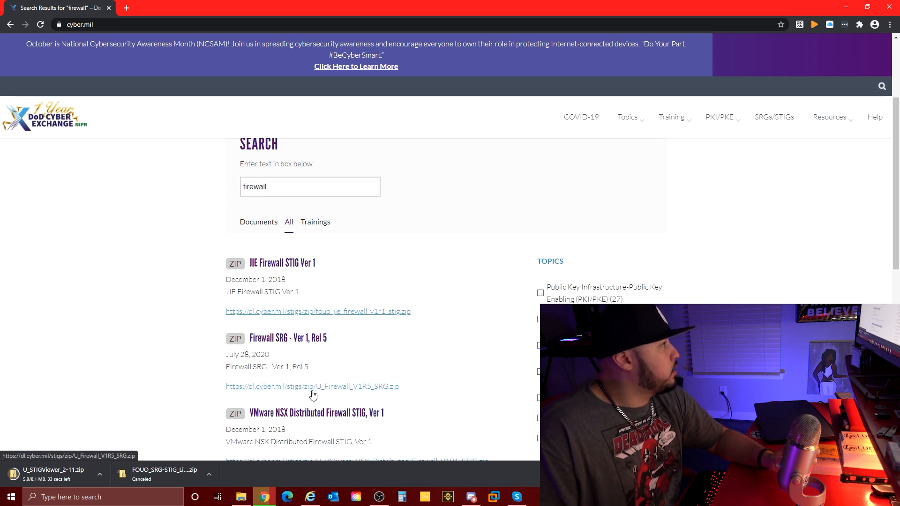
{"action": "mouse_move", "coordinate": [326, 393]}
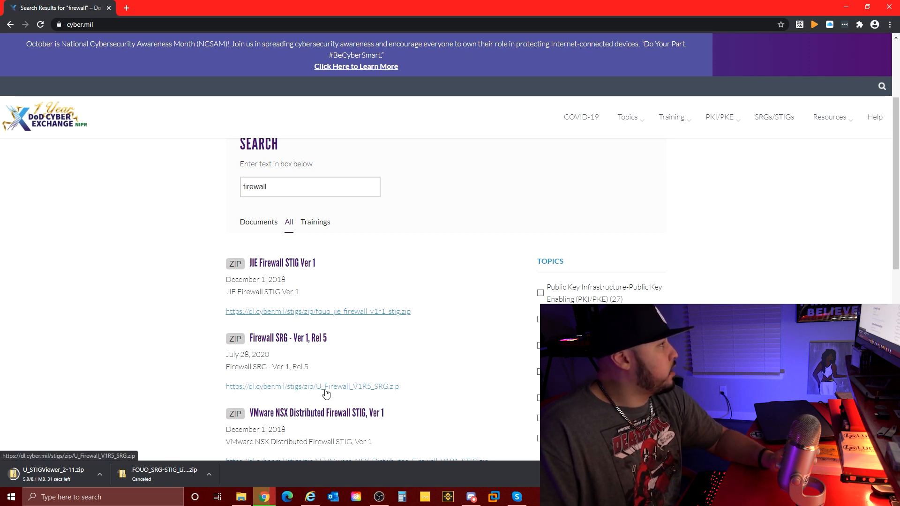
{"action": "mouse_move", "coordinate": [363, 394]}
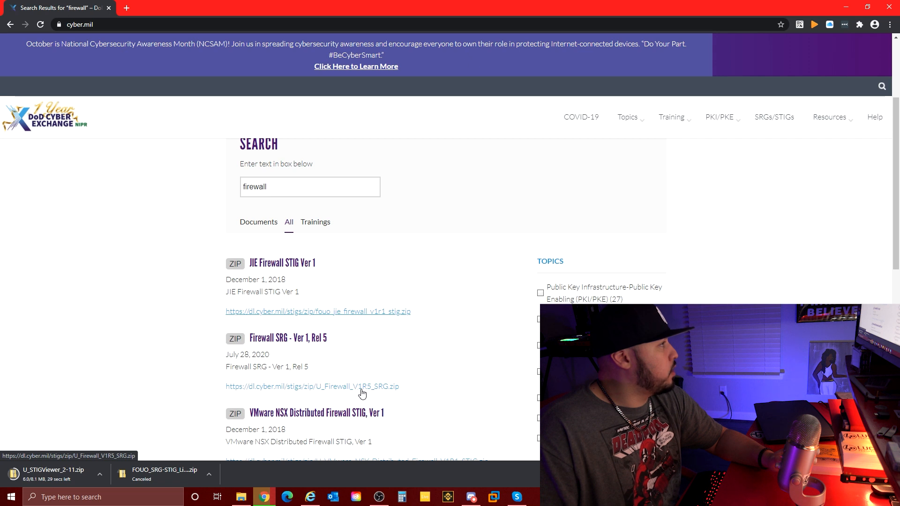
- Save the Firewall SRG Ver 1 Rel 5 zip link to the Desktop
{"action": "right_click", "coordinate": [311, 385]}
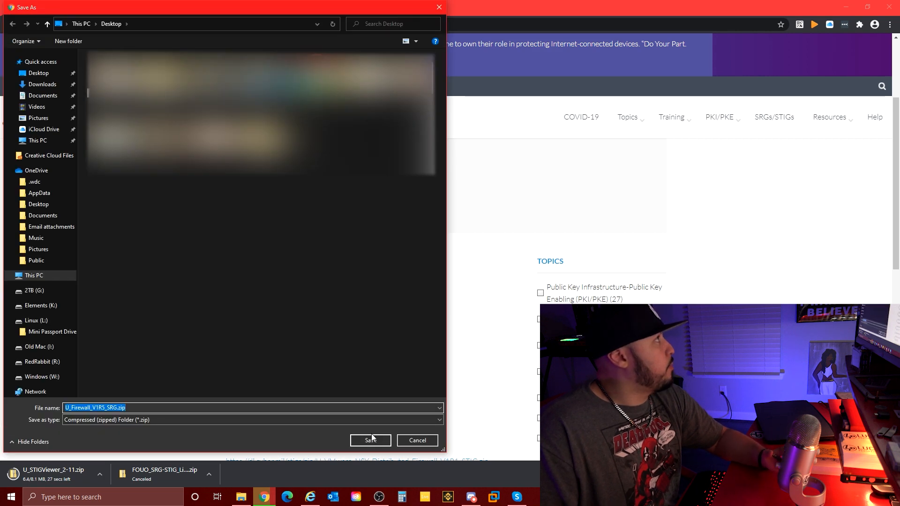
{"action": "left_click", "coordinate": [369, 440]}
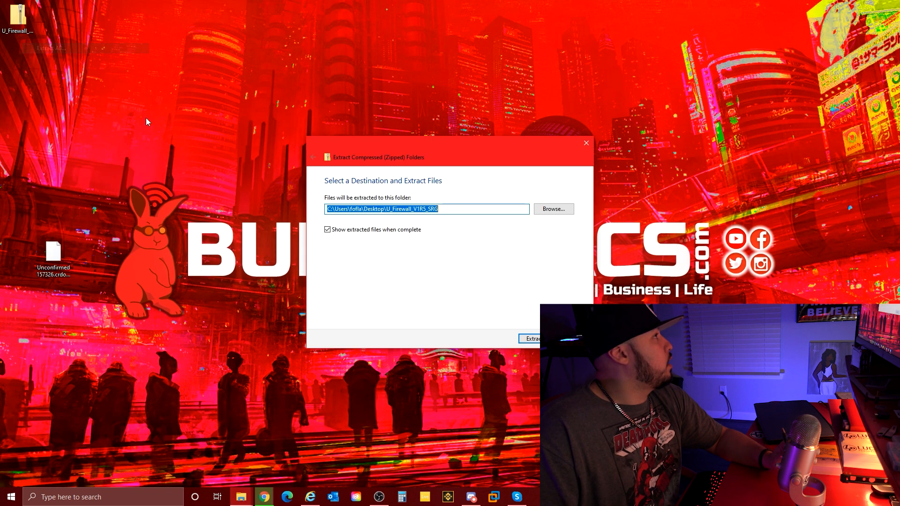
- Extract the Firewall SRG zip into its Desktop folder and close the extracted folder
{"action": "left_click", "coordinate": [532, 339]}
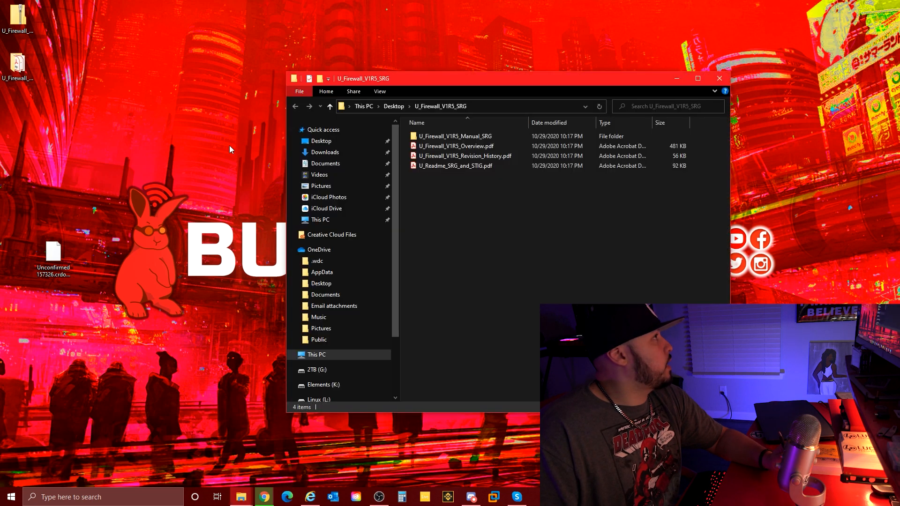
{"action": "left_click", "coordinate": [456, 166]}
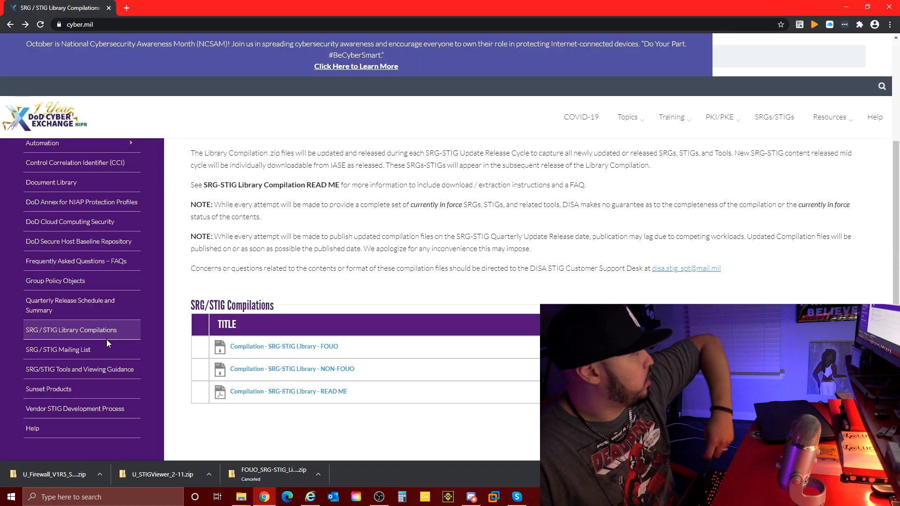
{"action": "mouse_move", "coordinate": [58, 350]}
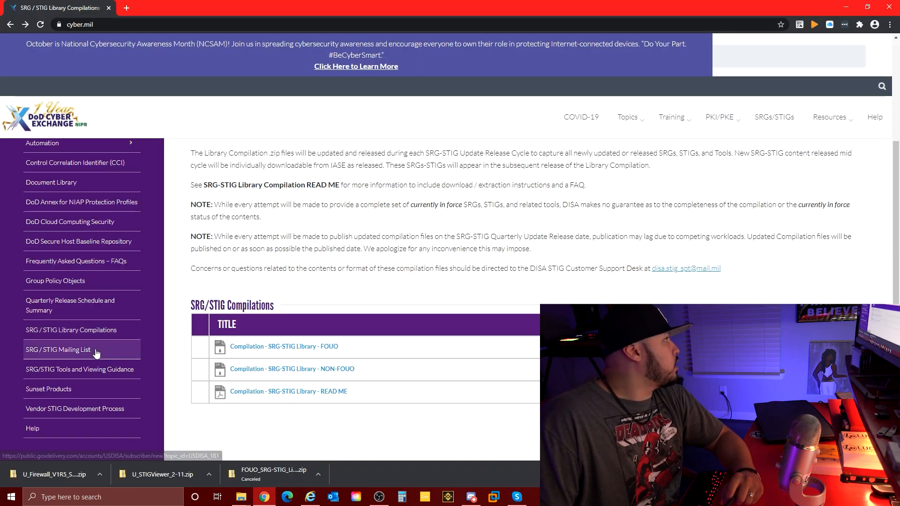
{"action": "mouse_move", "coordinate": [71, 330]}
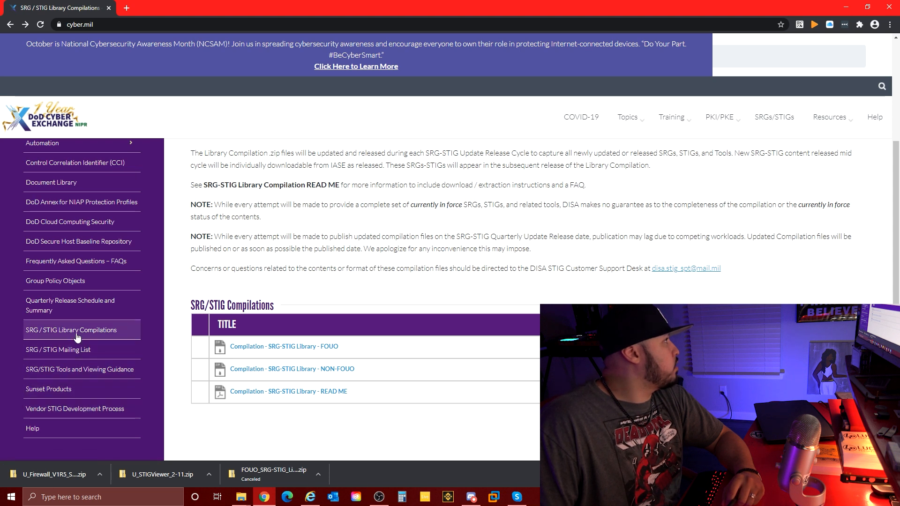
{"action": "mouse_move", "coordinate": [74, 371]}
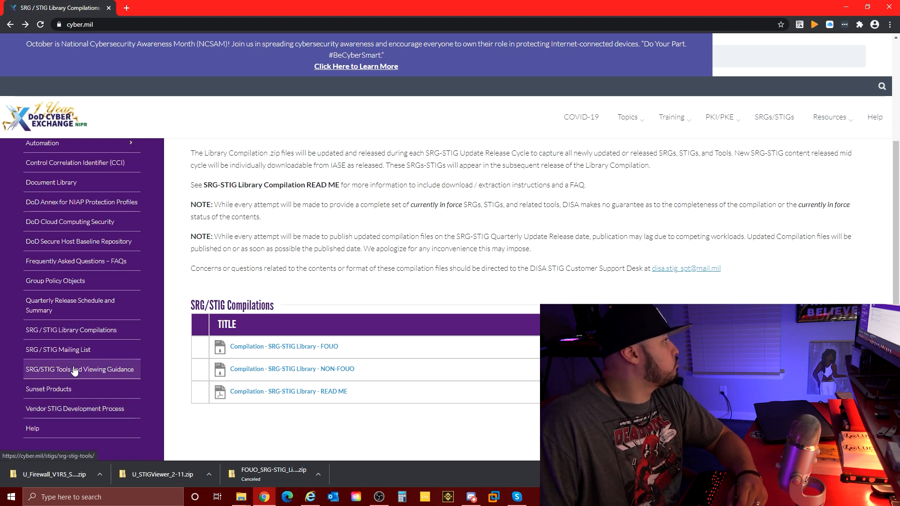
- Save STIG Viewer 2.11 - Win64 from the SRG/STIG Tools page to the Desktop
{"action": "left_click", "coordinate": [80, 369]}
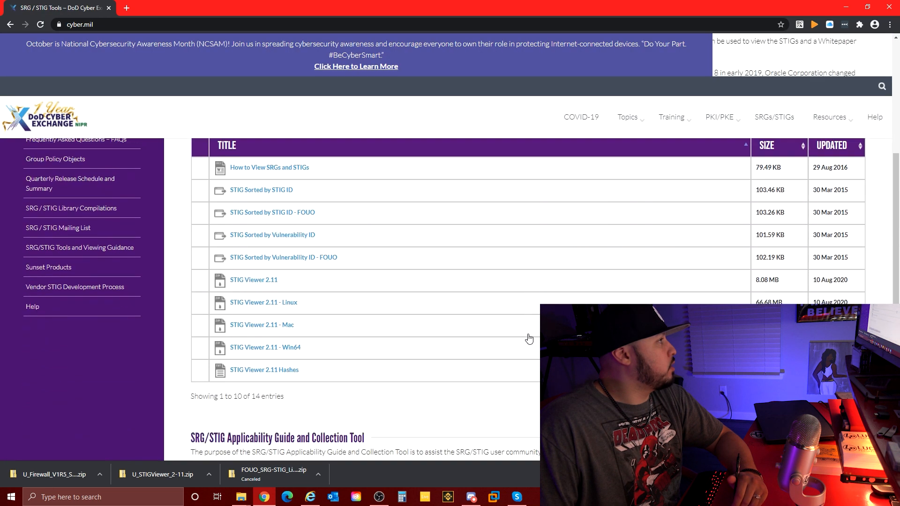
{"action": "right_click", "coordinate": [265, 328]}
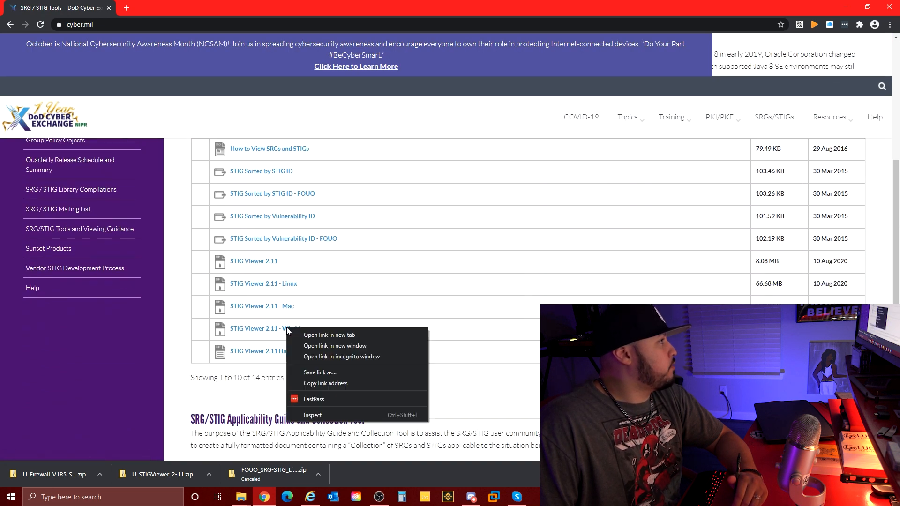
{"action": "left_click", "coordinate": [329, 376]}
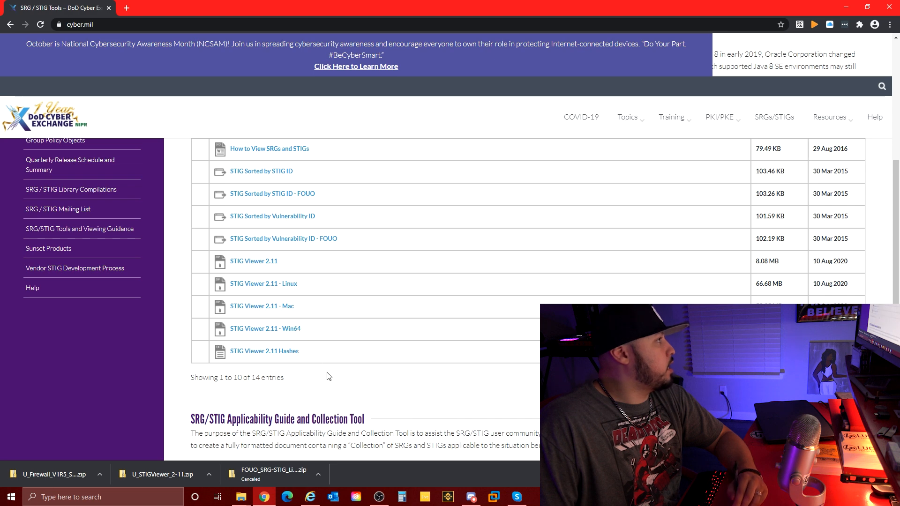
{"action": "left_click", "coordinate": [266, 328]}
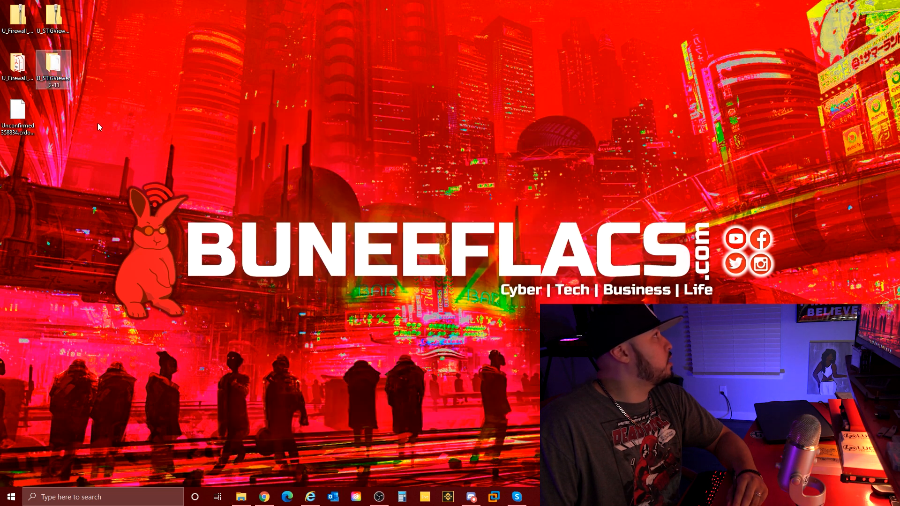
- Switch from the desktop back to Chrome on the SRG/STIG Tools page
{"action": "left_click", "coordinate": [52, 17]}
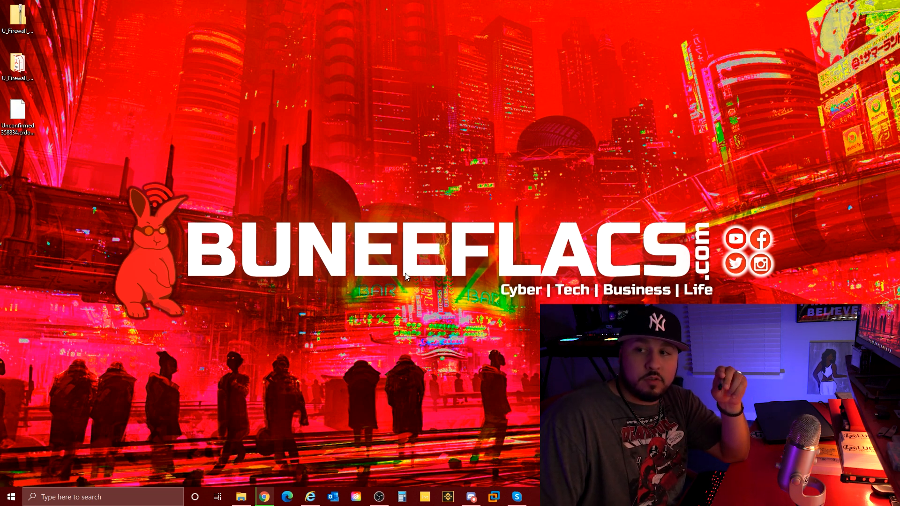
{"action": "left_click", "coordinate": [263, 497]}
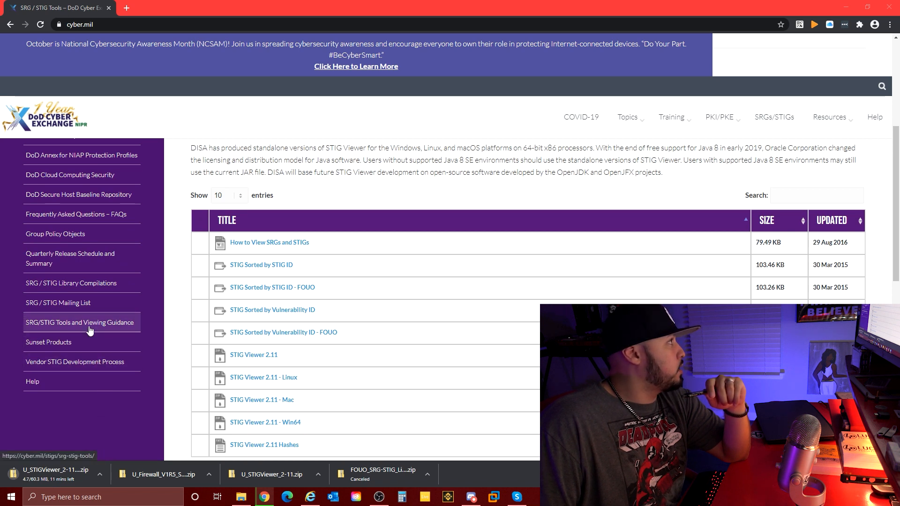
- Search cyber.mil for 'pfsense' and scroll through the unrelated results
{"action": "left_click", "coordinate": [71, 283]}
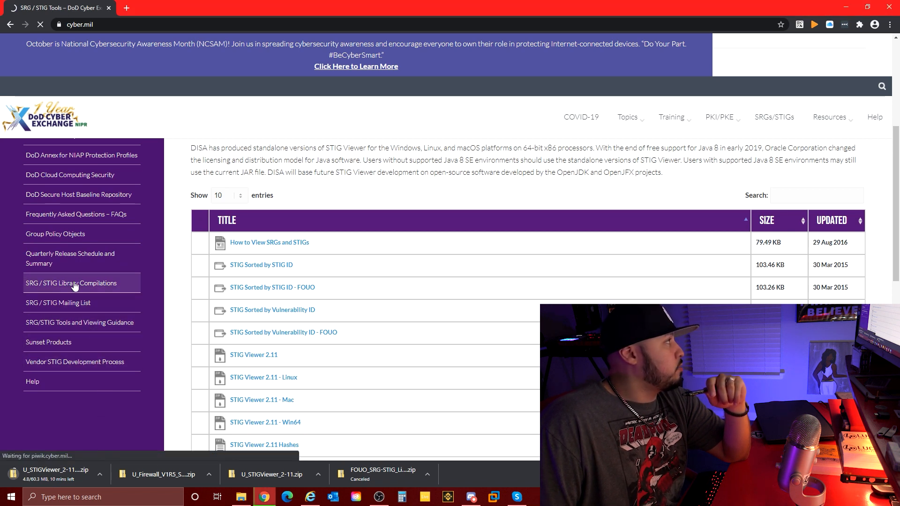
{"action": "left_click", "coordinate": [71, 283]}
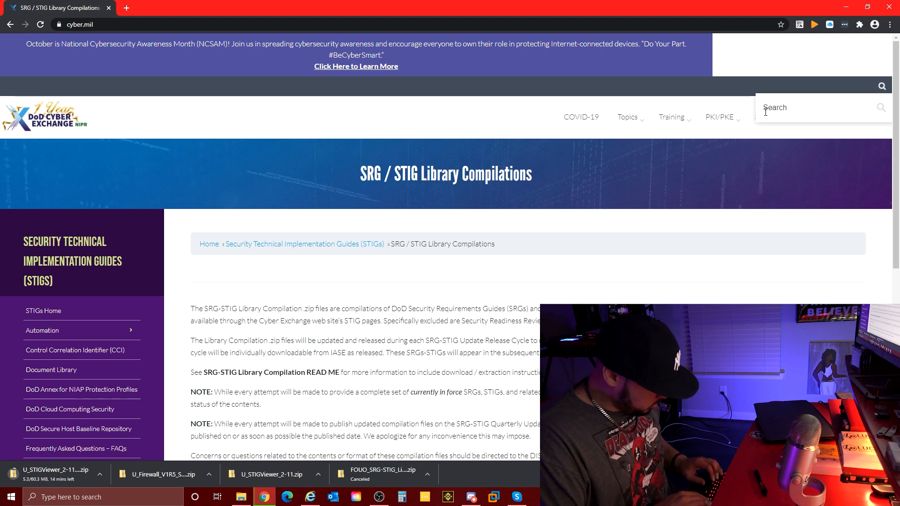
{"action": "type", "text": "pfsense"}
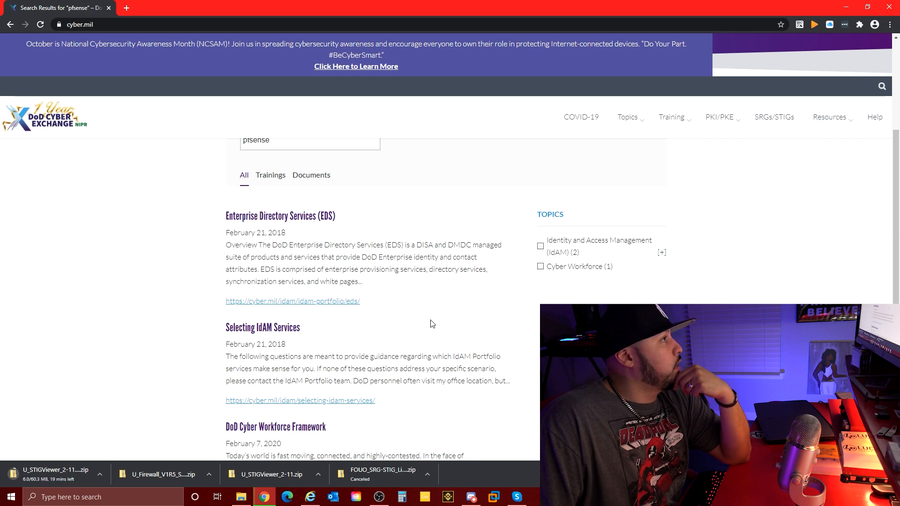
{"action": "scroll", "scroll_direction": "down", "scroll_amount": 3}
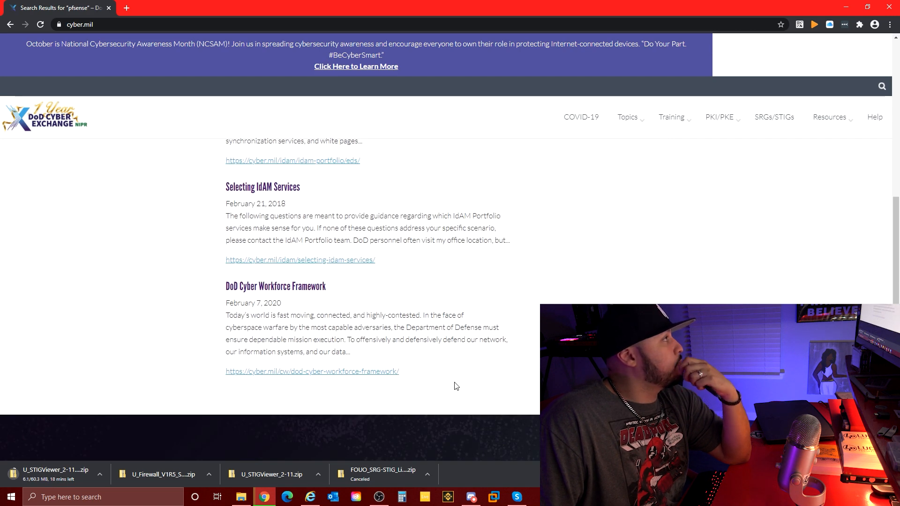
{"action": "scroll", "scroll_direction": "down", "scroll_amount": 3}
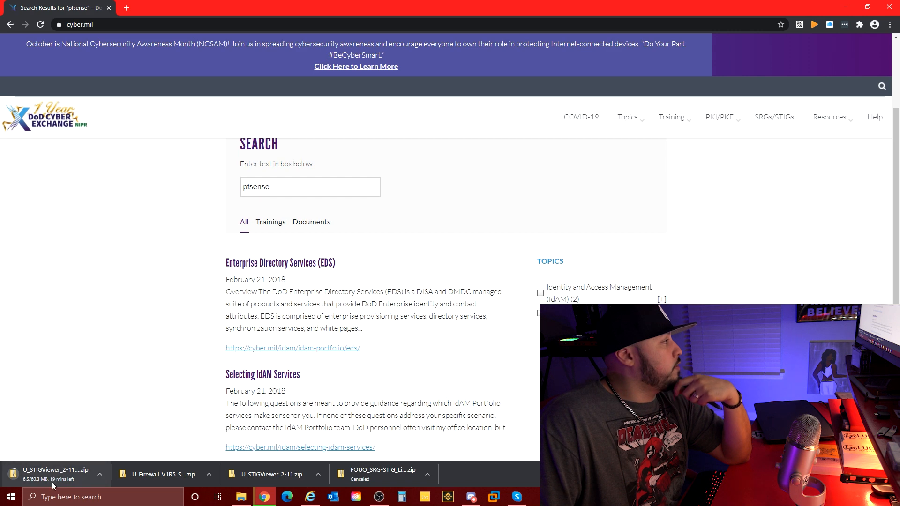
{"action": "scroll", "scroll_direction": "down", "scroll_amount": 3}
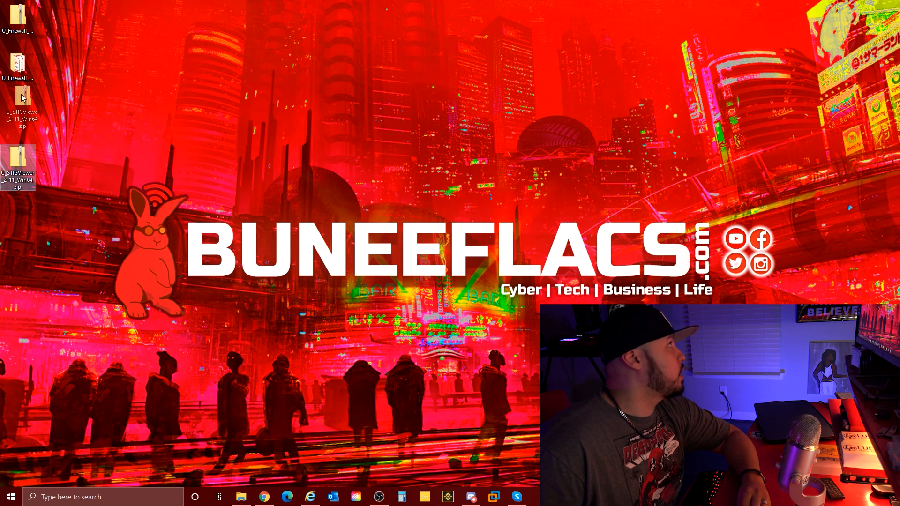
- Extract the STIG Viewer 2.11 Win64 zip into its own Desktop folder
{"action": "right_click", "coordinate": [19, 115]}
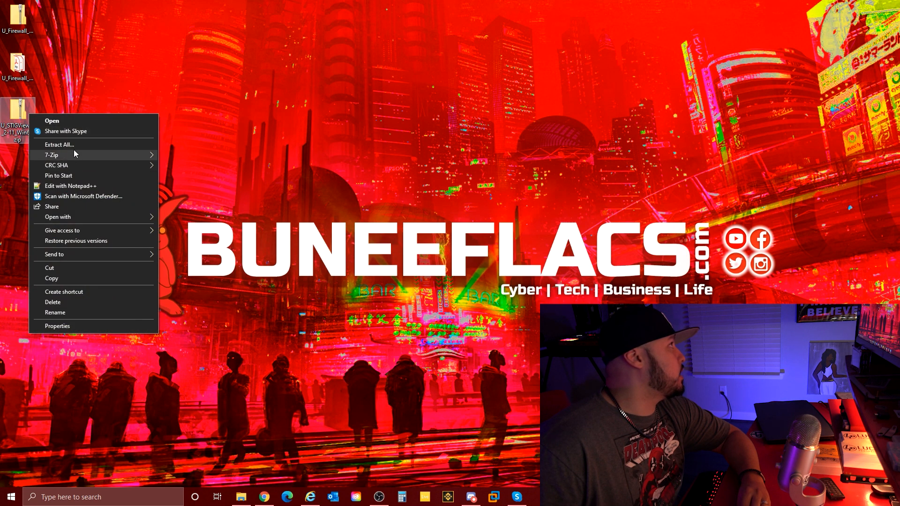
{"action": "left_click", "coordinate": [59, 144]}
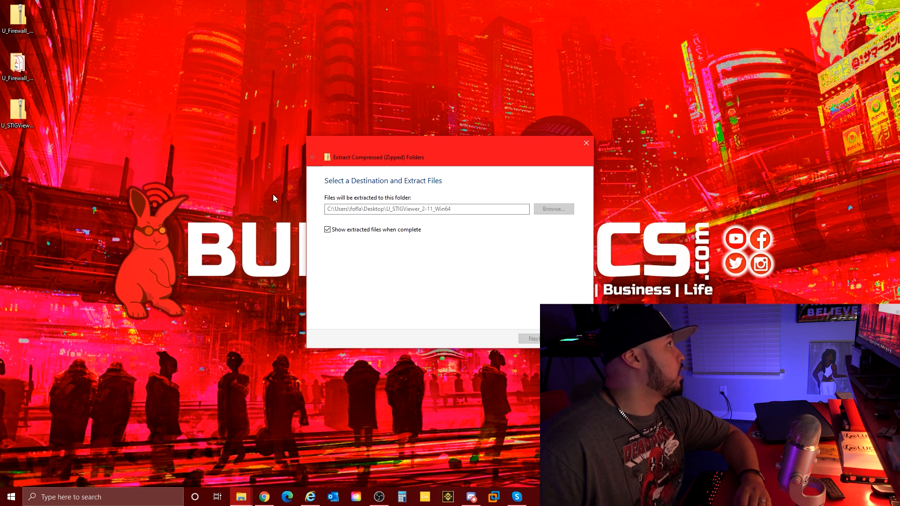
{"action": "left_click", "coordinate": [532, 338]}
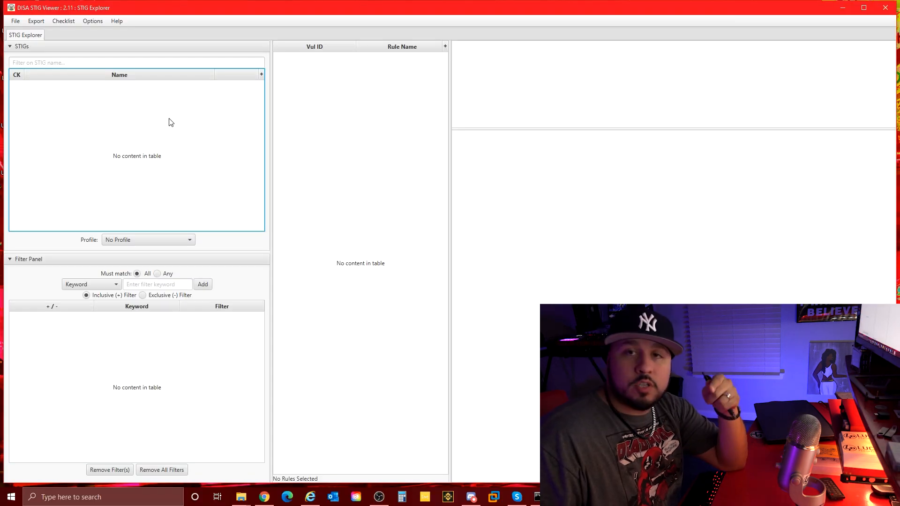
{"action": "mouse_move", "coordinate": [186, 117]}
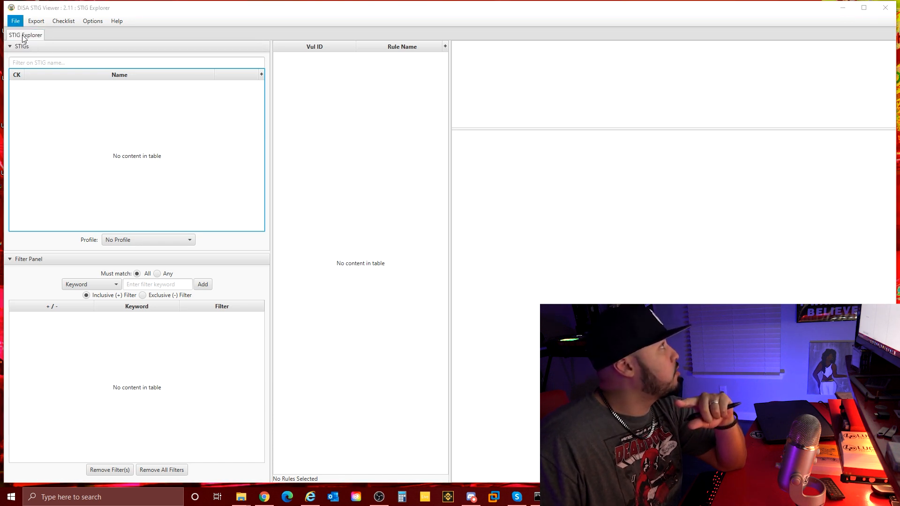
- Import the Firewall SRG and check it to list its 33 rules
{"action": "left_click", "coordinate": [15, 21]}
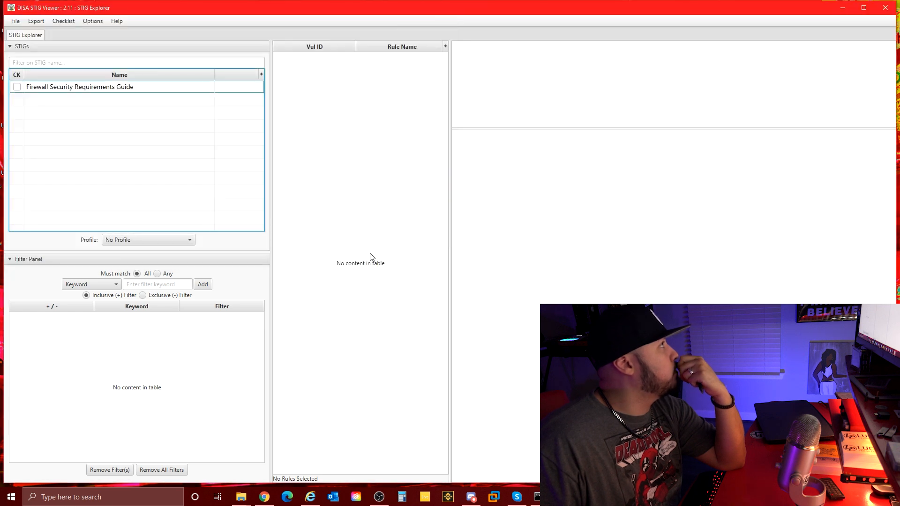
{"action": "left_click", "coordinate": [18, 87]}
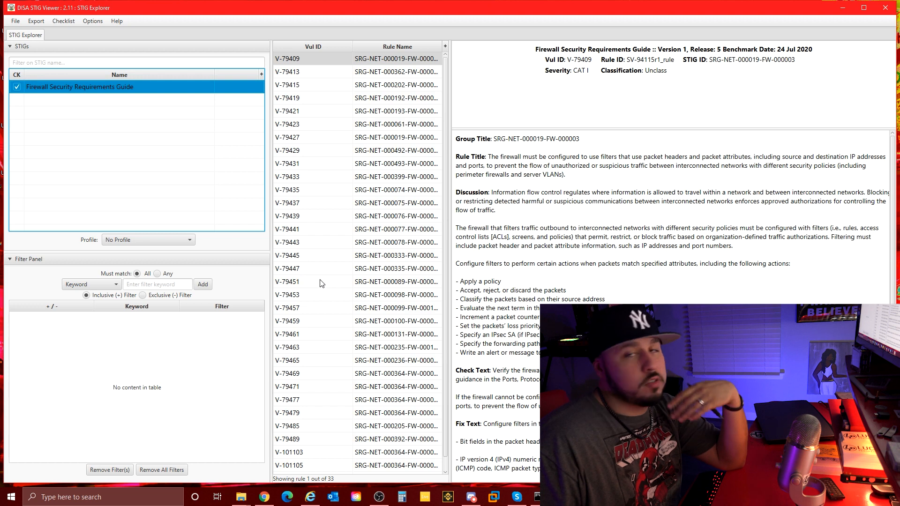
{"action": "mouse_move", "coordinate": [316, 279]}
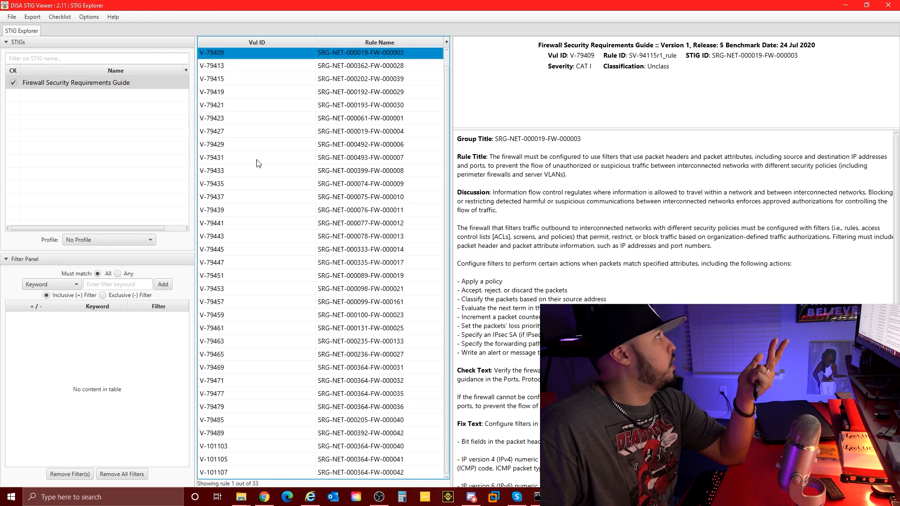
- Create a checklist from the checked Firewall SRG via Create Checklist - Check Marked STIG(s)
{"action": "left_click", "coordinate": [59, 16]}
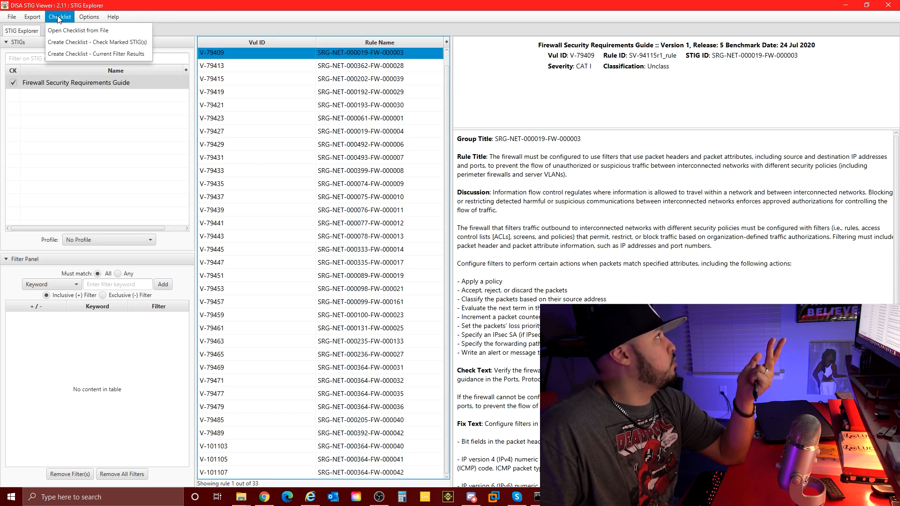
{"action": "left_click", "coordinate": [32, 17]}
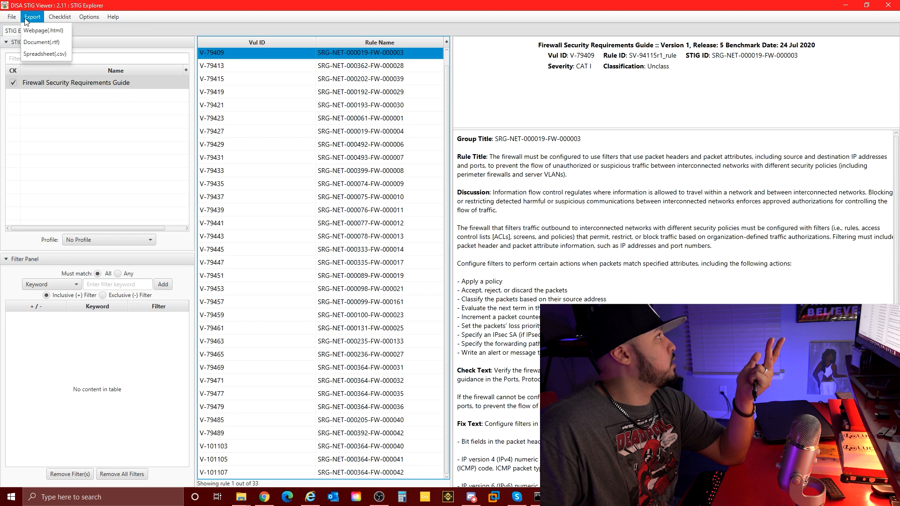
{"action": "left_click", "coordinate": [59, 17]}
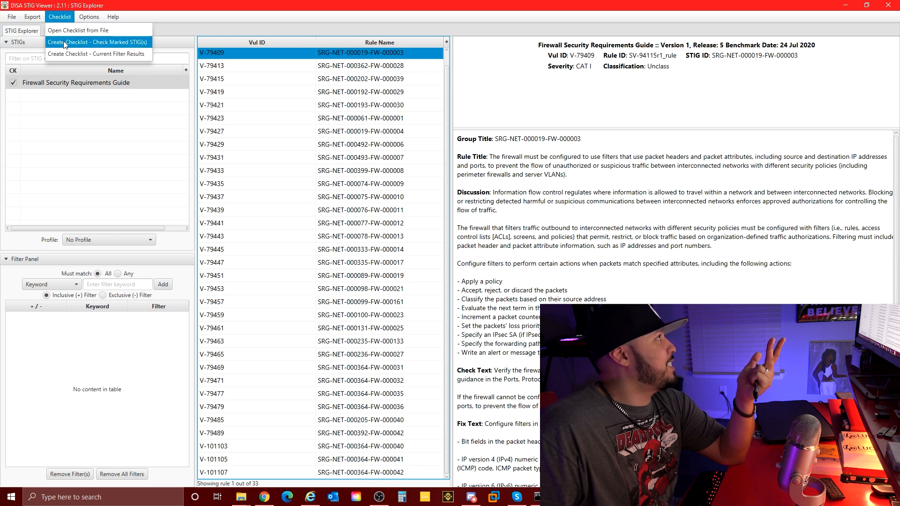
{"action": "left_click", "coordinate": [96, 42]}
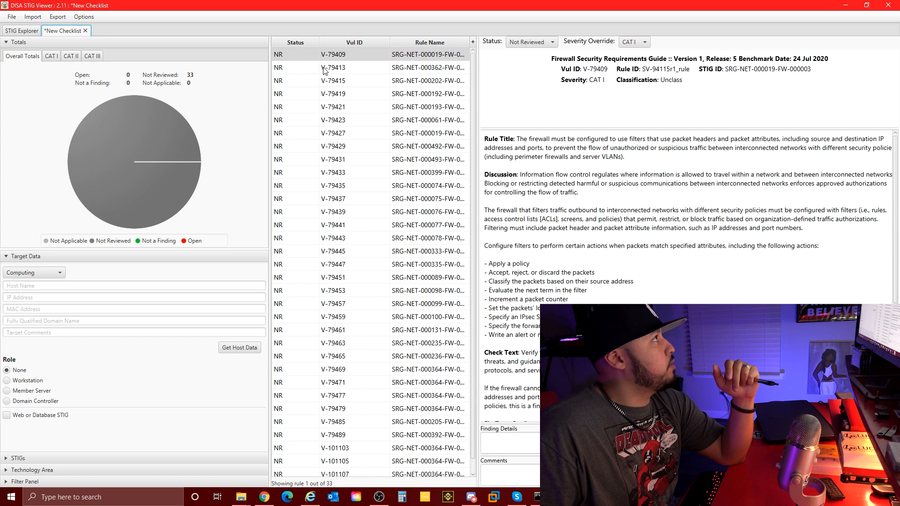
{"action": "right_click", "coordinate": [336, 54]}
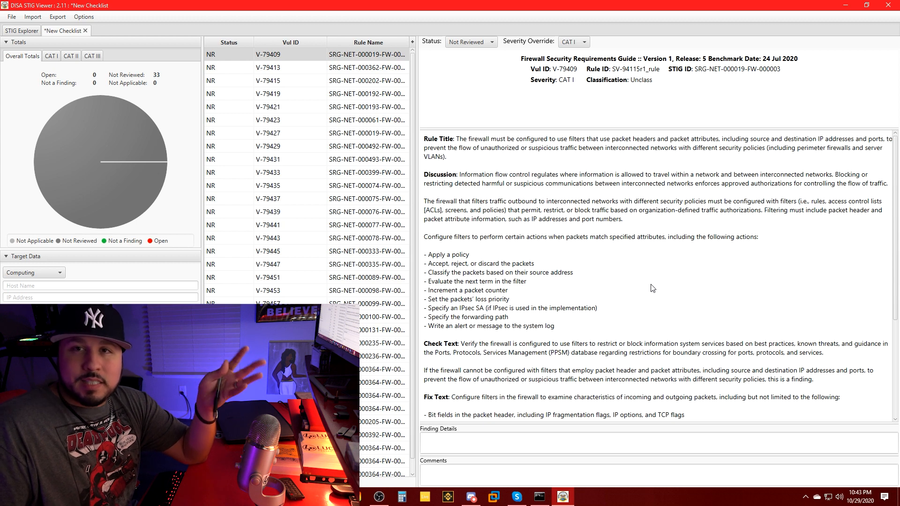
{"action": "mouse_move", "coordinate": [659, 303]}
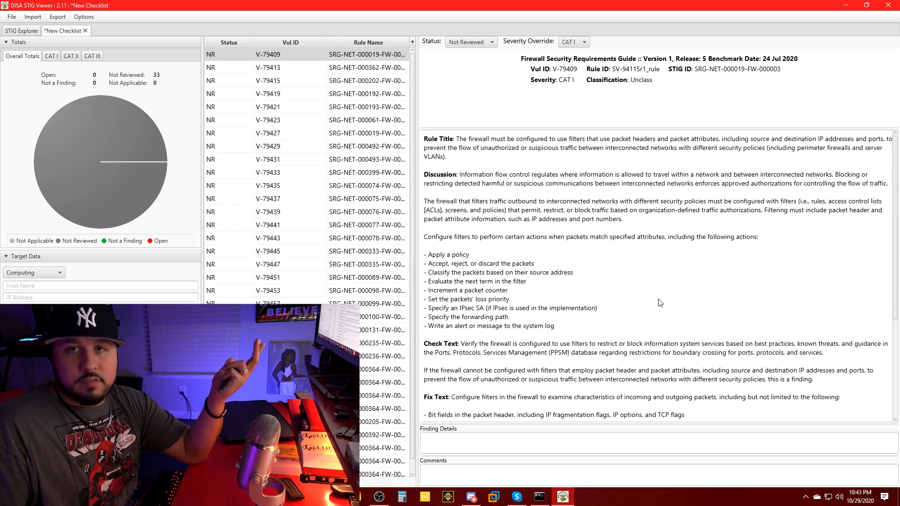
{"action": "mouse_move", "coordinate": [664, 300]}
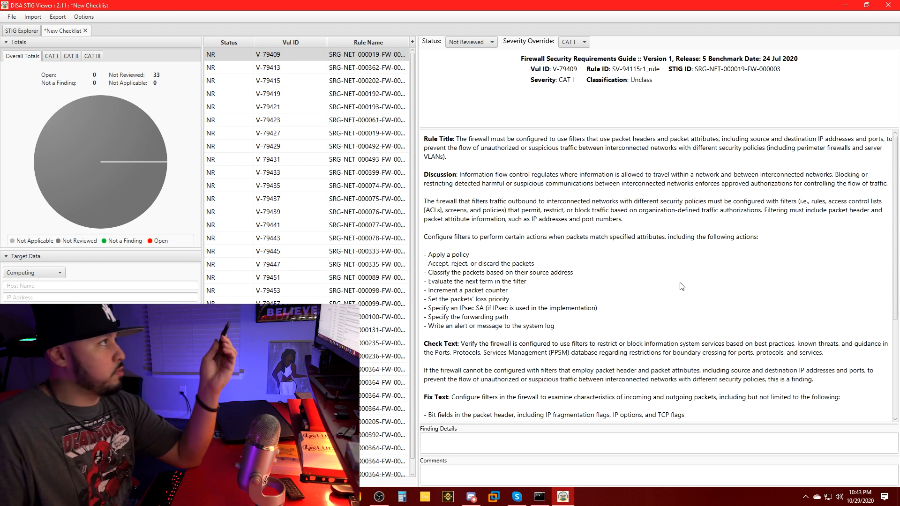
- Review V-79409's rule text, highlighting the phrase about packets matching attributes
{"action": "scroll", "scroll_direction": "down", "scroll_amount": 3}
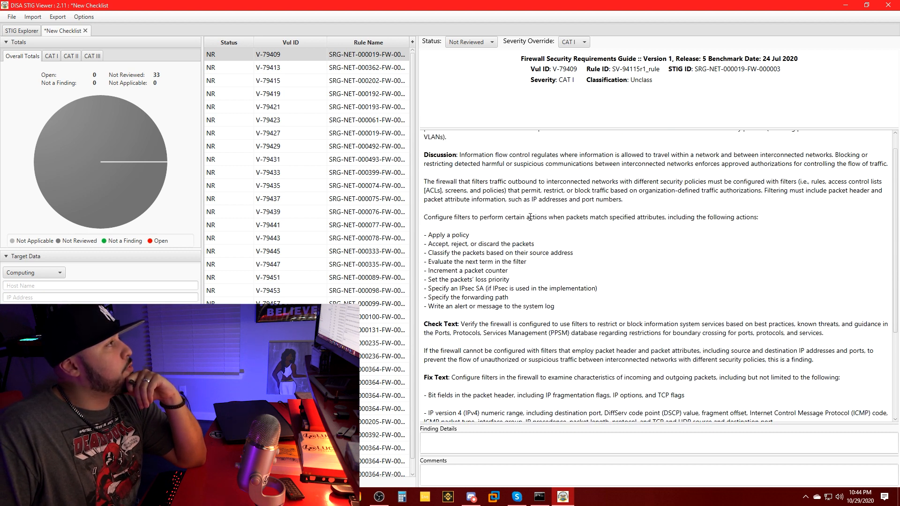
{"action": "left_click_drag", "start_coordinate": [531, 217], "coordinate": [669, 217]}
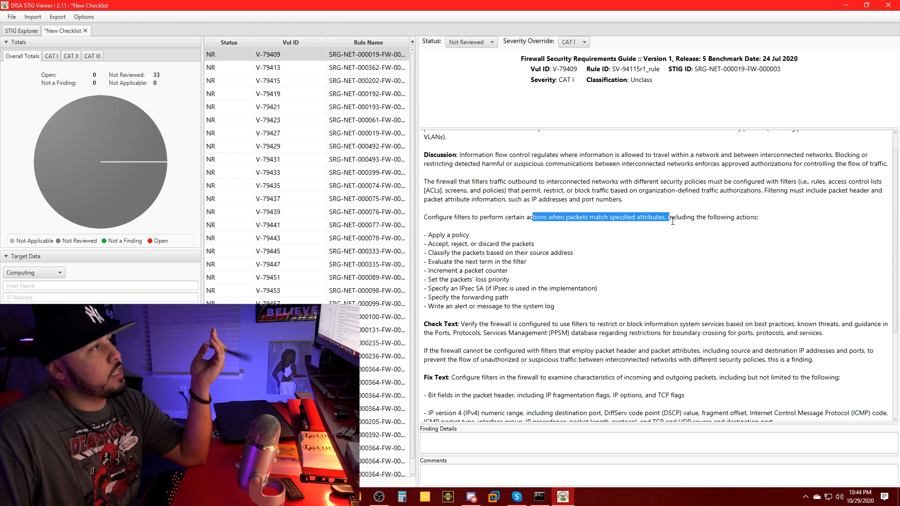
{"action": "left_click", "coordinate": [456, 236]}
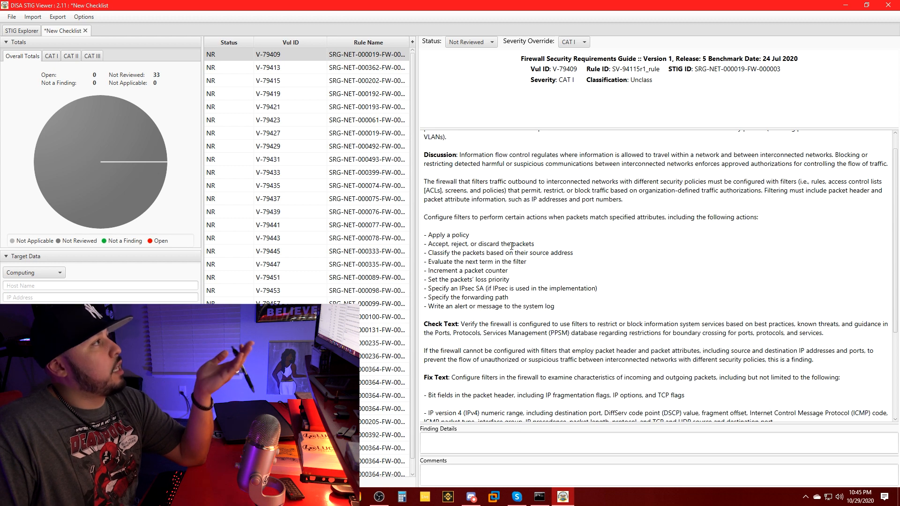
{"action": "left_click_drag", "start_coordinate": [444, 253], "coordinate": [551, 253]}
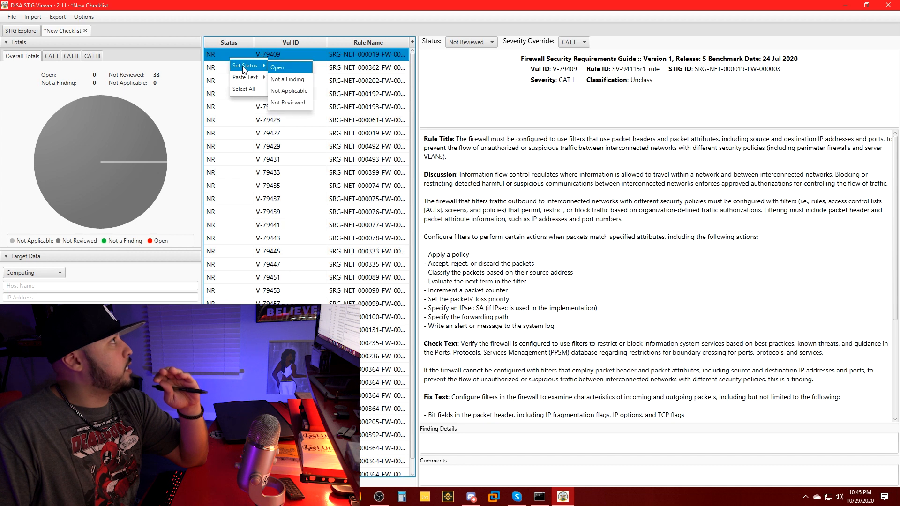
- Set rule V-79409's status to Not a Finding
{"action": "left_click", "coordinate": [286, 79]}
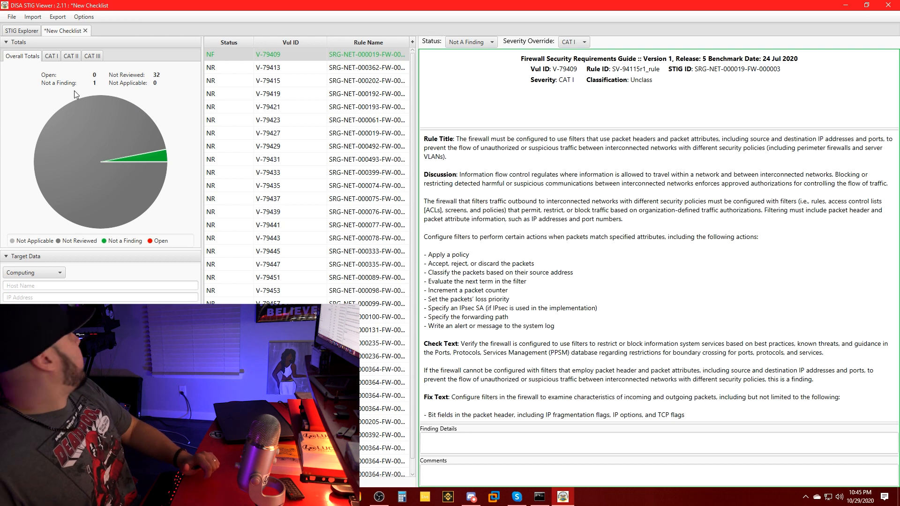
{"action": "mouse_move", "coordinate": [87, 99]}
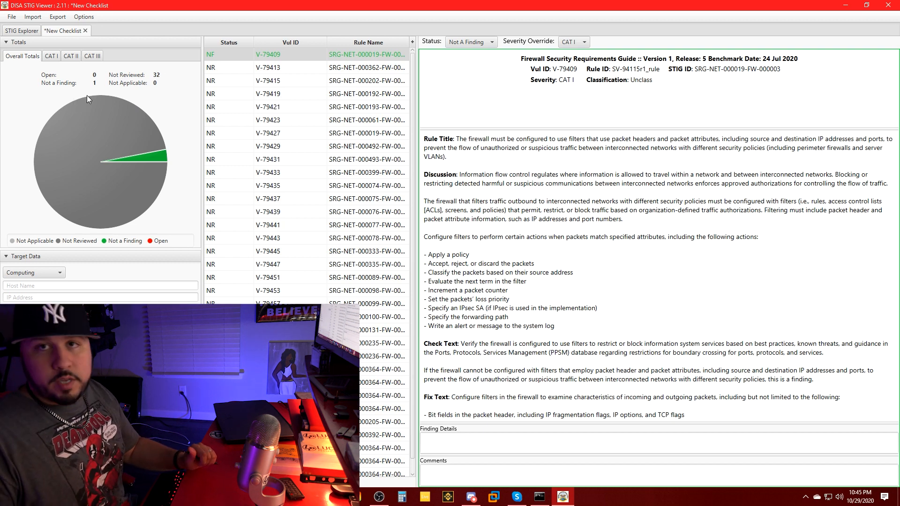
- Select V-79415 and highlight its deny-by-default title wording
{"action": "left_click", "coordinate": [290, 80]}
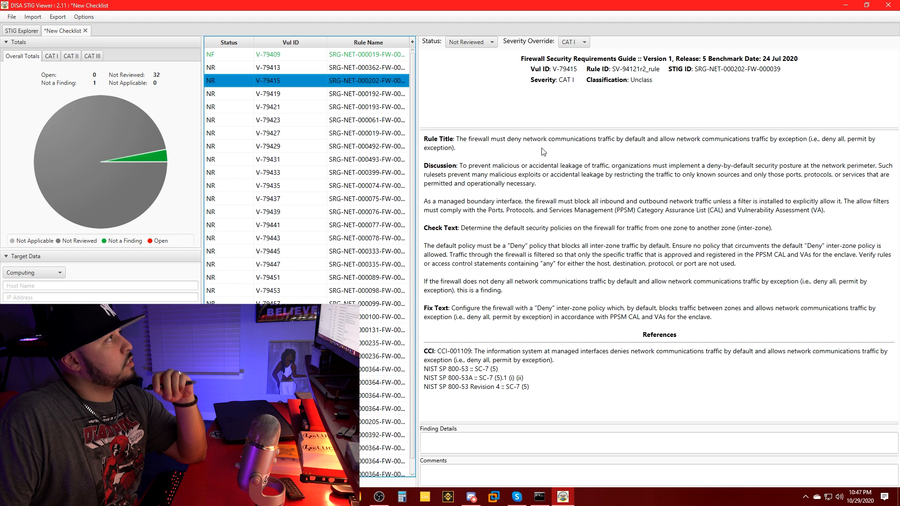
{"action": "mouse_move", "coordinate": [455, 196]}
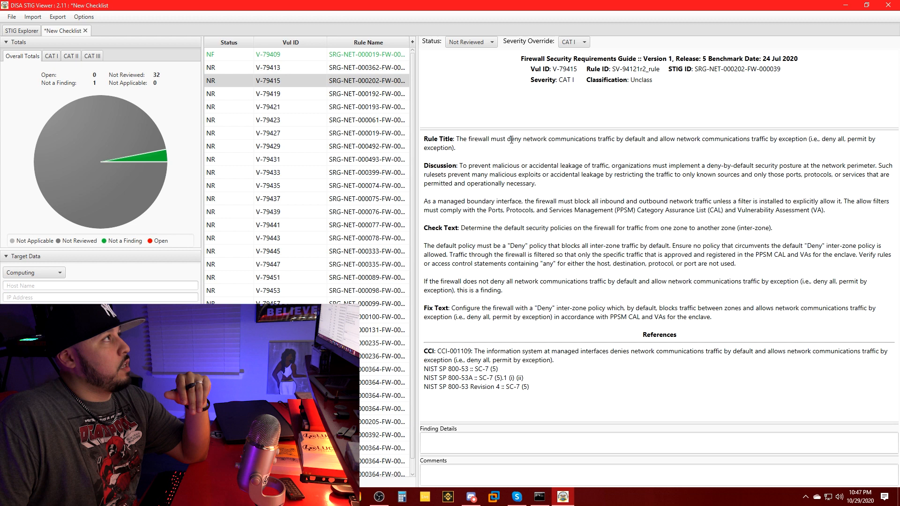
{"action": "left_click_drag", "start_coordinate": [560, 139], "coordinate": [631, 139]}
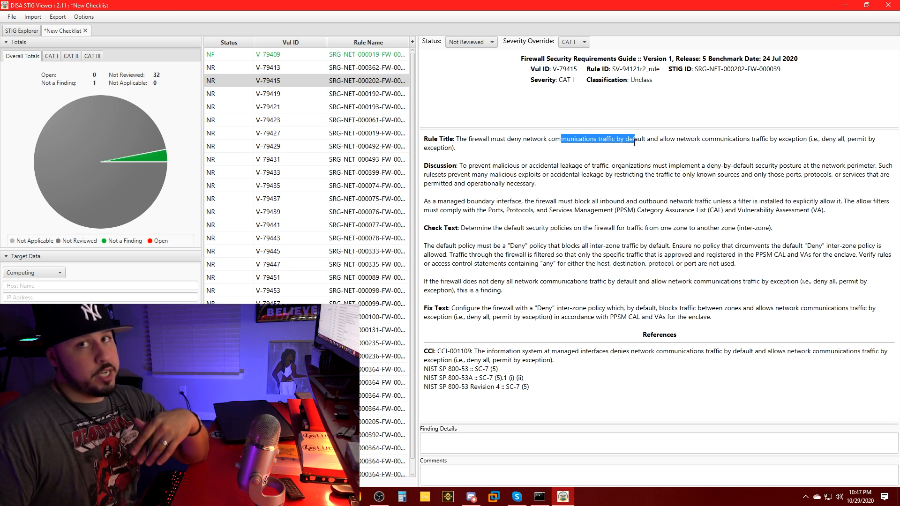
{"action": "mouse_move", "coordinate": [635, 120]}
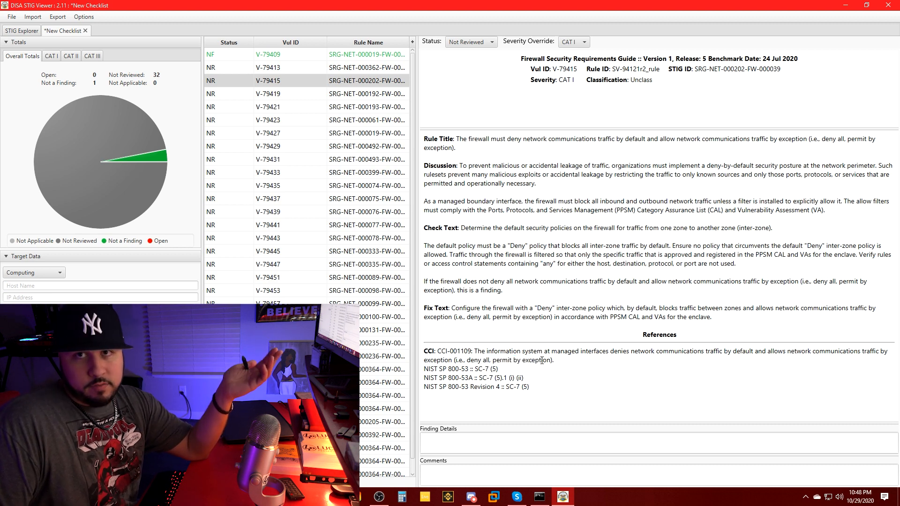
{"action": "mouse_move", "coordinate": [716, 306]}
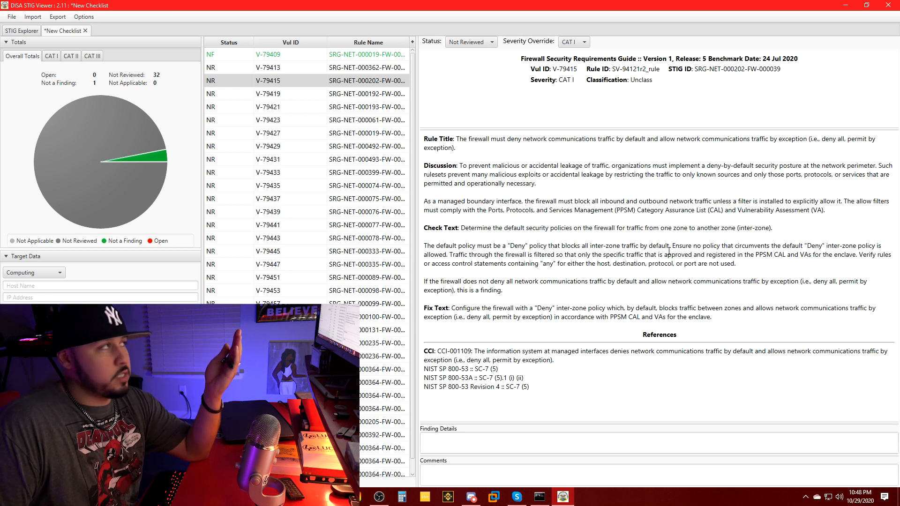
- Mark V-79415 Not a Finding, then review V-79419's outbound DoS-blocking rule details
{"action": "right_click", "coordinate": [290, 80]}
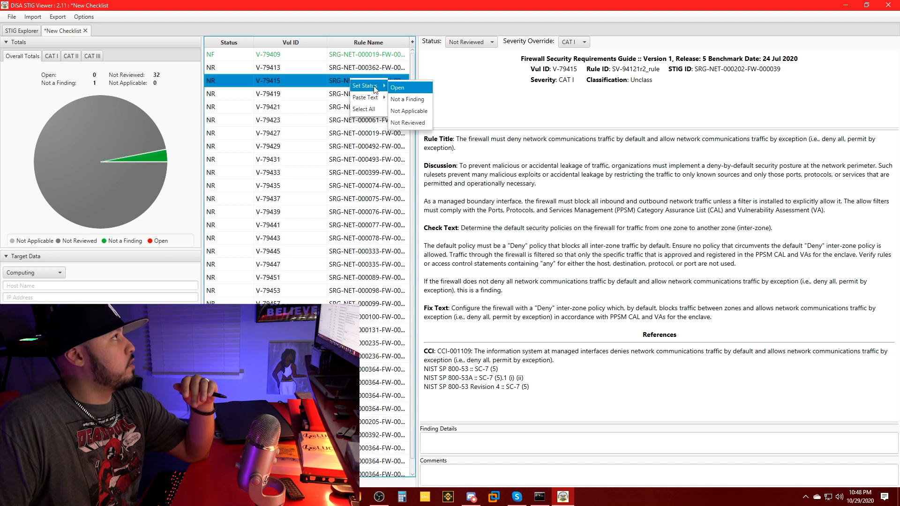
{"action": "left_click", "coordinate": [407, 99]}
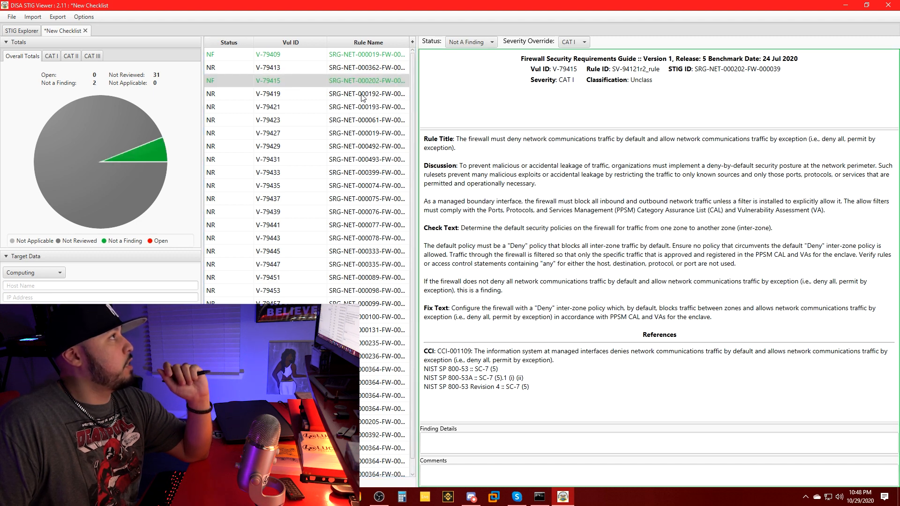
{"action": "left_click", "coordinate": [289, 94]}
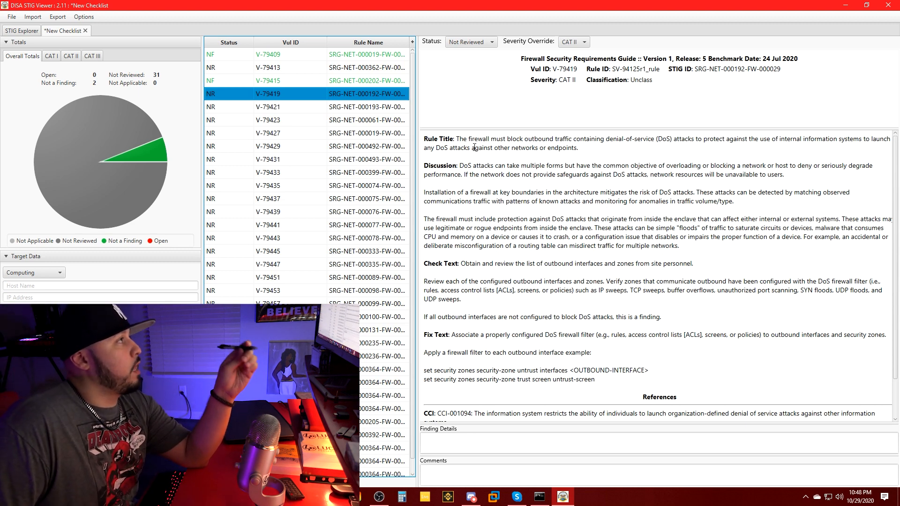
{"action": "mouse_move", "coordinate": [568, 139]}
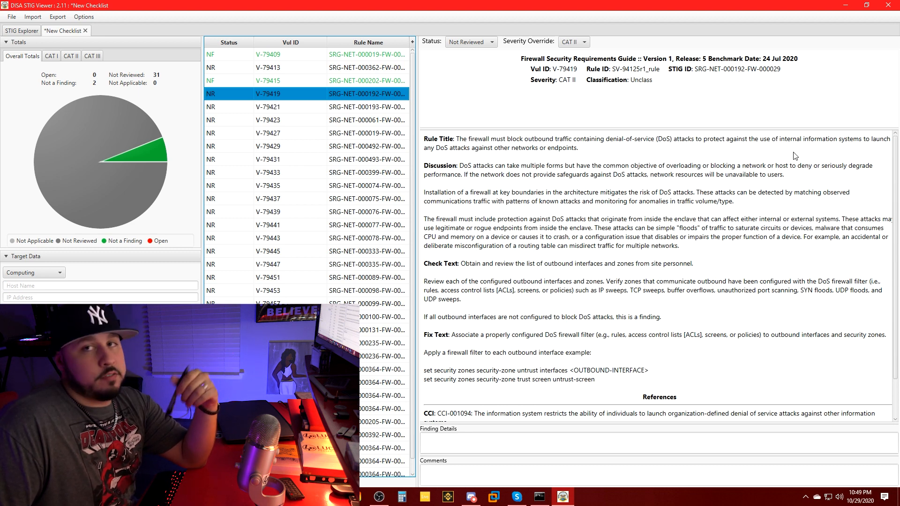
{"action": "mouse_move", "coordinate": [783, 163]}
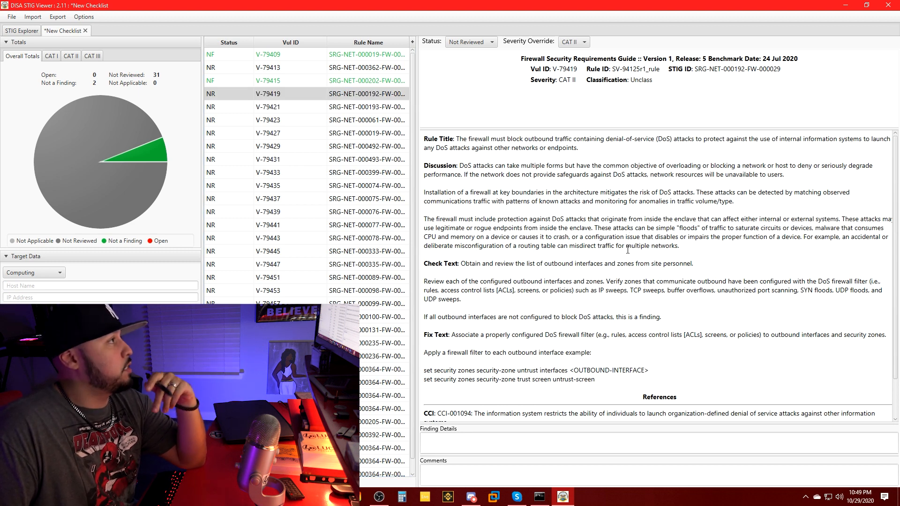
{"action": "scroll", "scroll_direction": "down", "scroll_amount": 3}
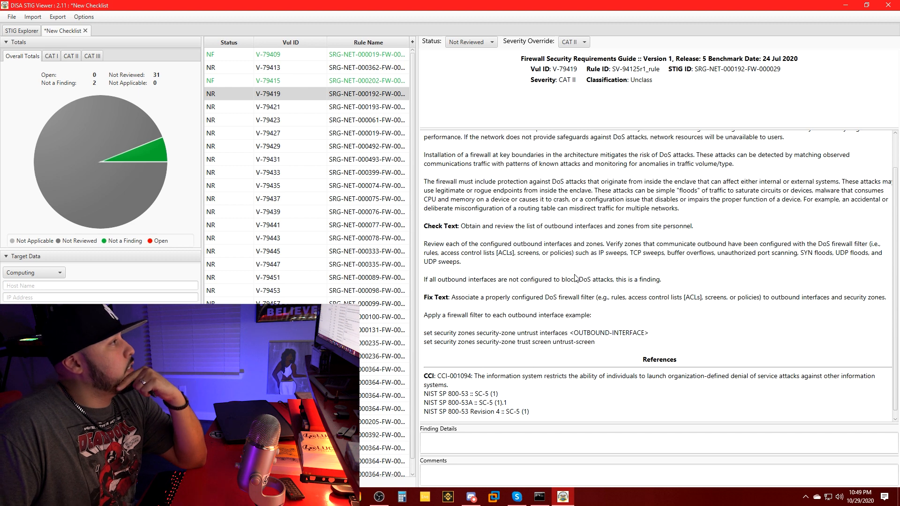
{"action": "mouse_move", "coordinate": [475, 310]}
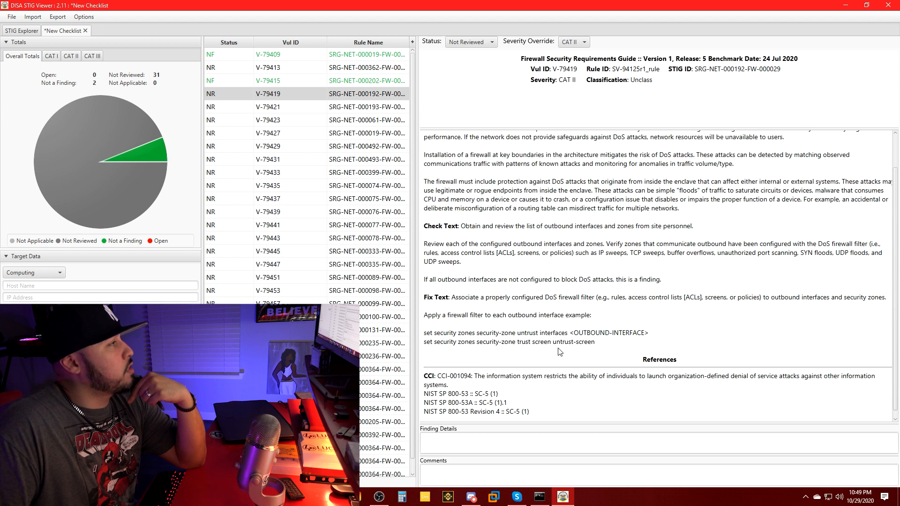
{"action": "mouse_move", "coordinate": [662, 331]}
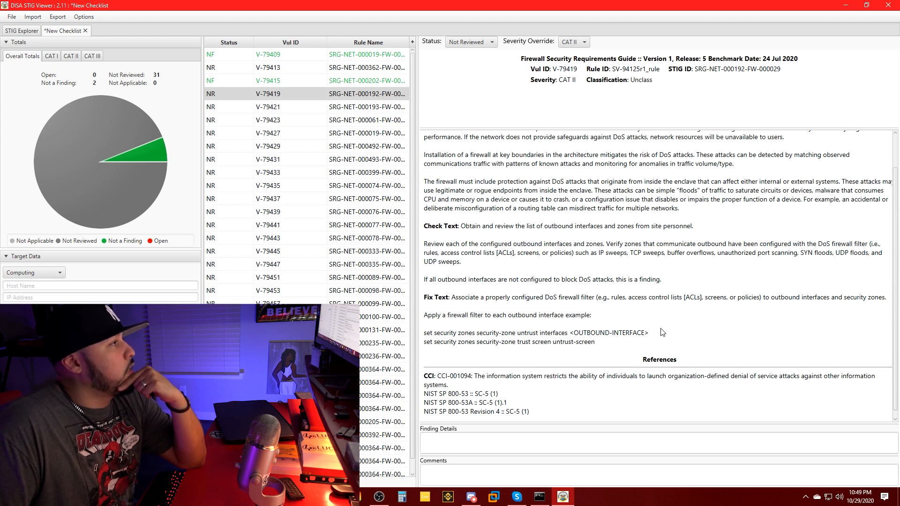
{"action": "left_click_drag", "start_coordinate": [424, 333], "coordinate": [594, 342]}
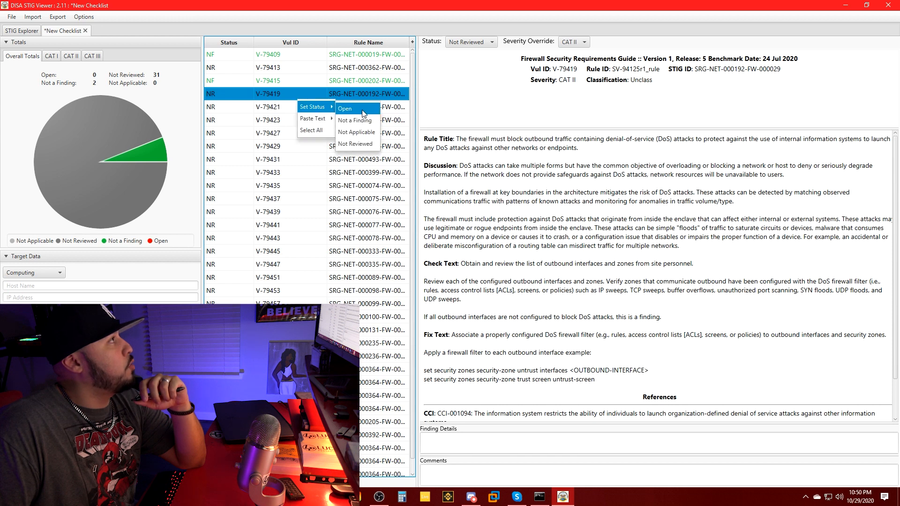
- Mark V-79419 Open and select V-79423's VPN filtering rule
{"action": "left_click", "coordinate": [345, 108]}
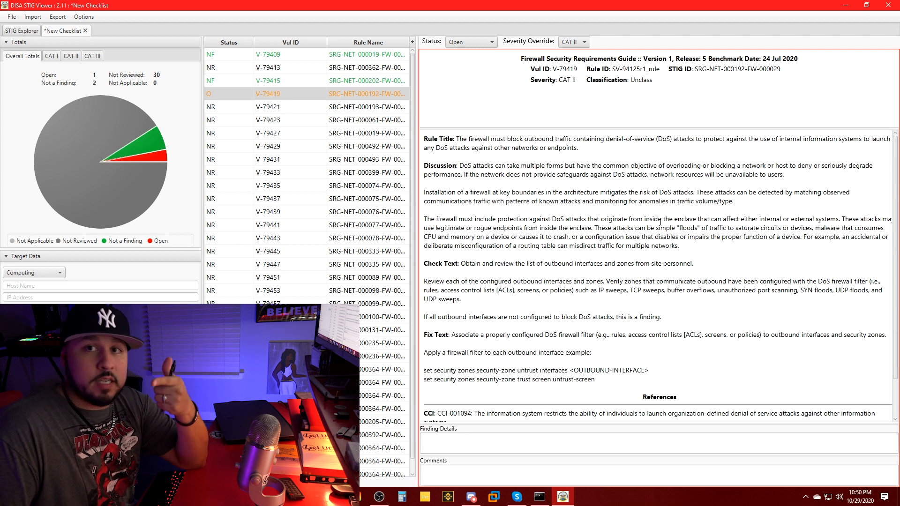
{"action": "mouse_move", "coordinate": [338, 115]}
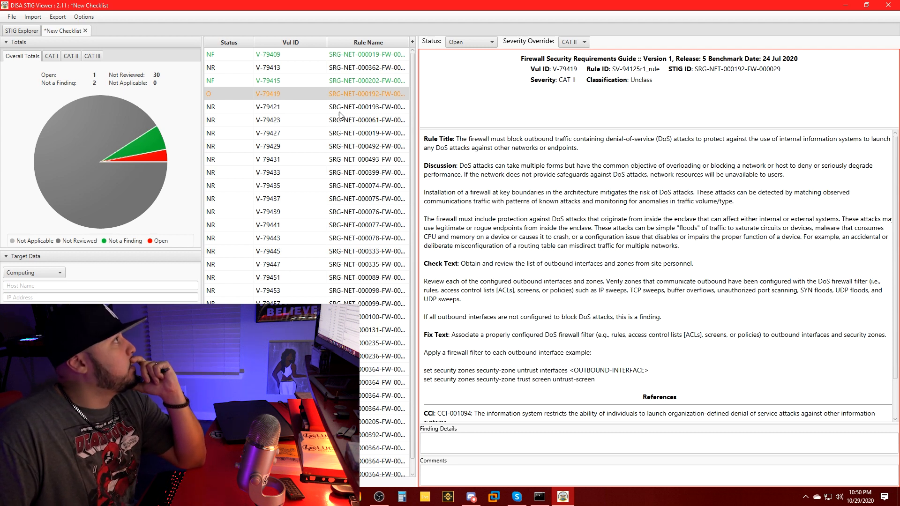
{"action": "left_click", "coordinate": [290, 119]}
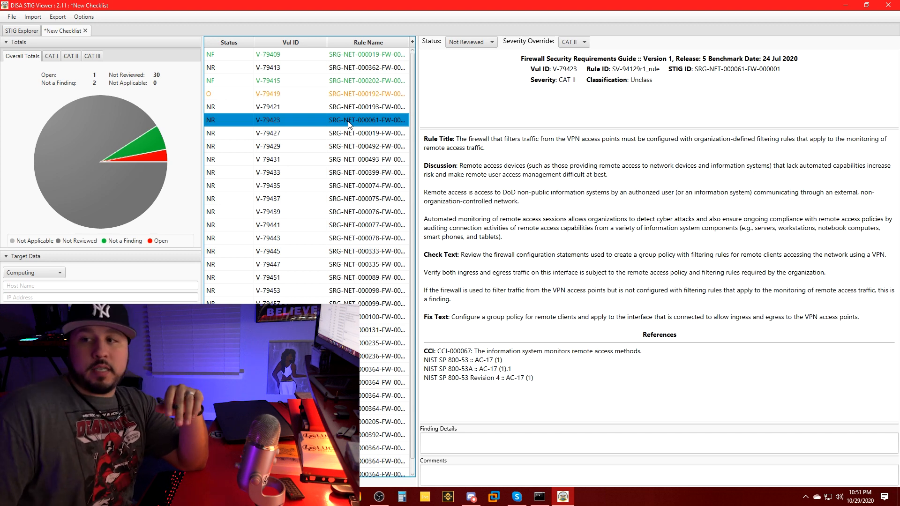
{"action": "mouse_move", "coordinate": [555, 191]}
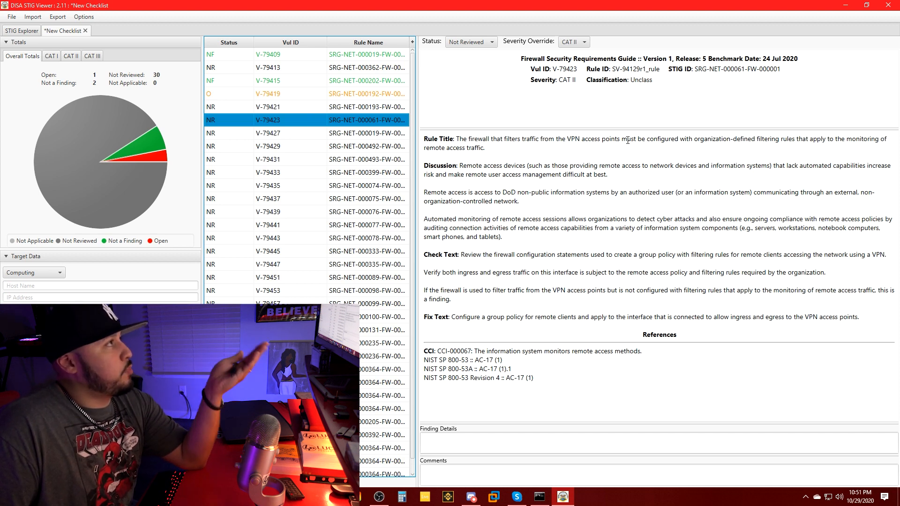
{"action": "mouse_move", "coordinate": [779, 155]}
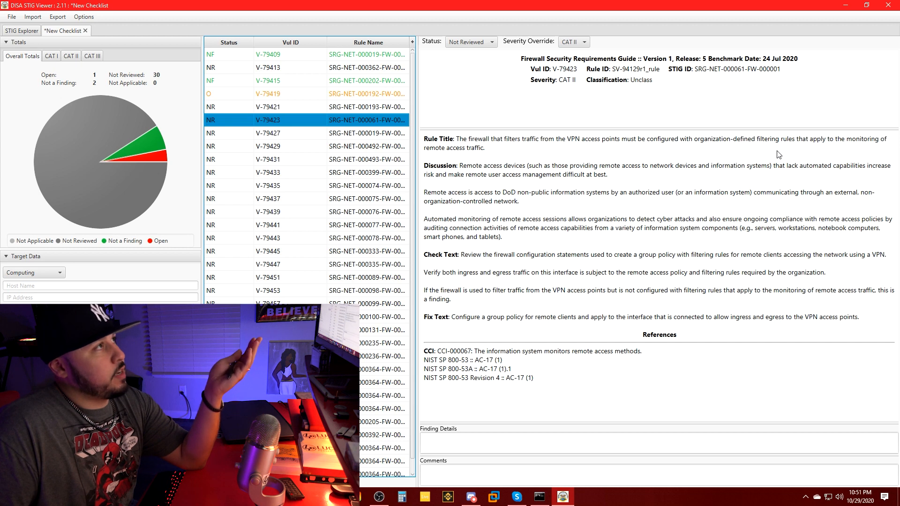
{"action": "mouse_move", "coordinate": [816, 151]}
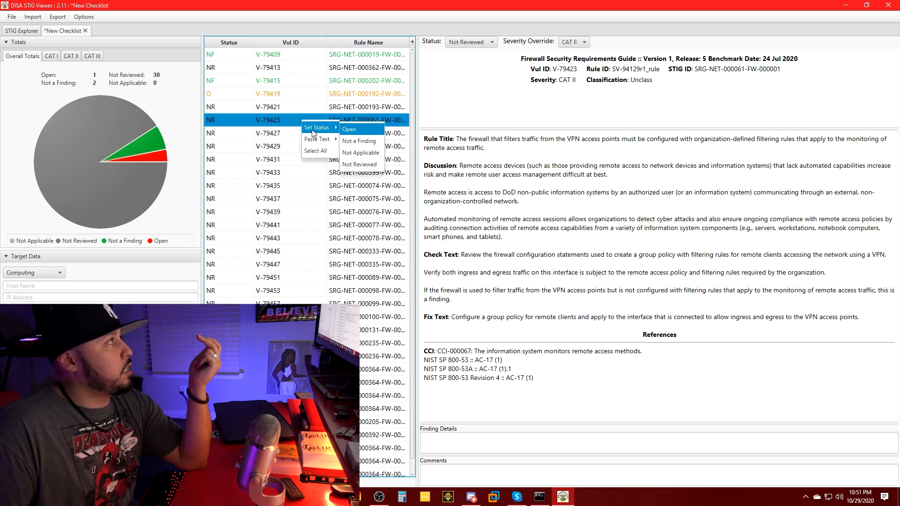
- Set rule V-79423's status to Not Applicable
{"action": "left_click", "coordinate": [360, 153]}
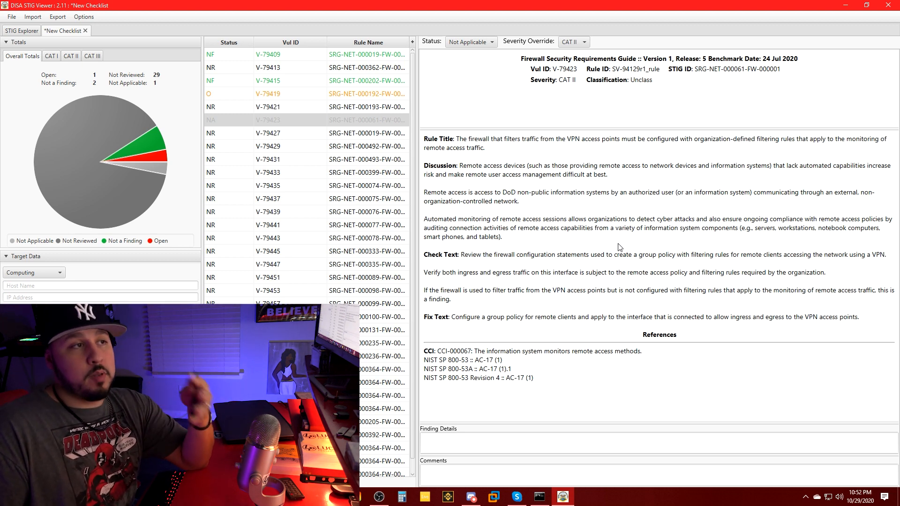
{"action": "mouse_move", "coordinate": [624, 241]}
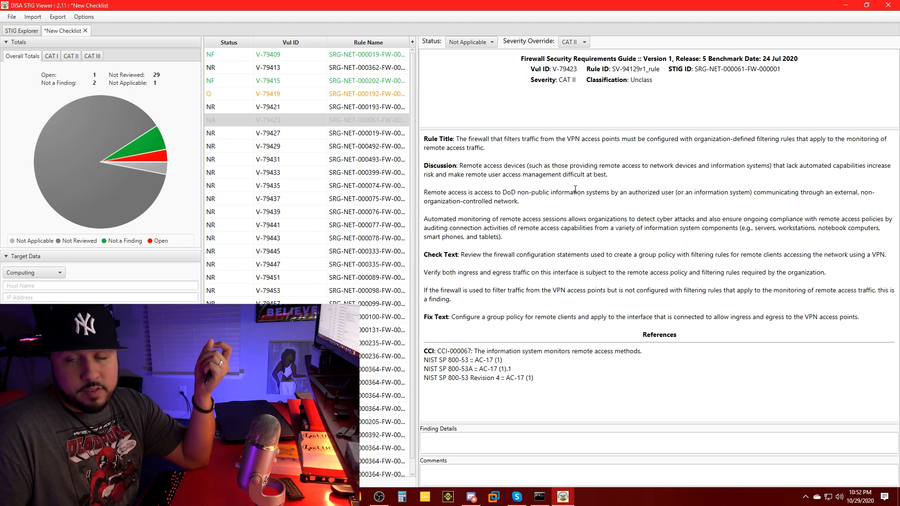
{"action": "mouse_move", "coordinate": [583, 212]}
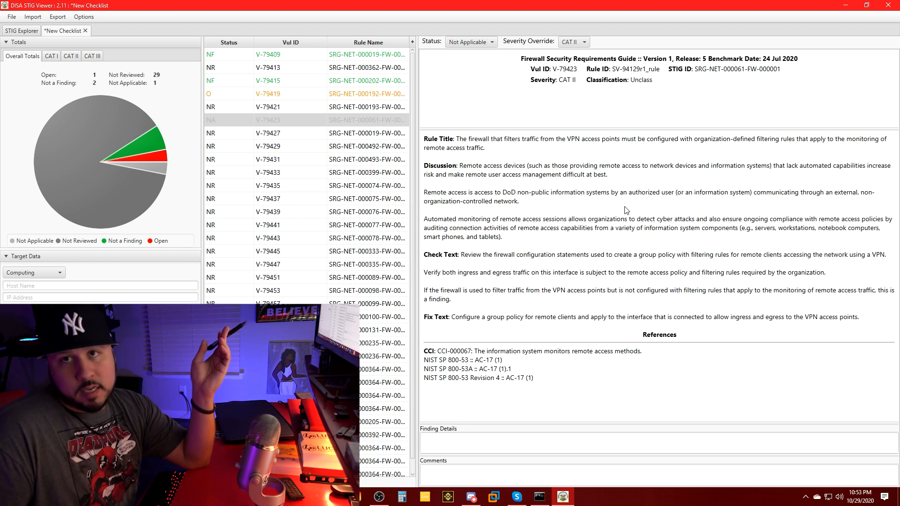
- Select V-79427 to show its immediate policy-update requirement
{"action": "left_click", "coordinate": [290, 133]}
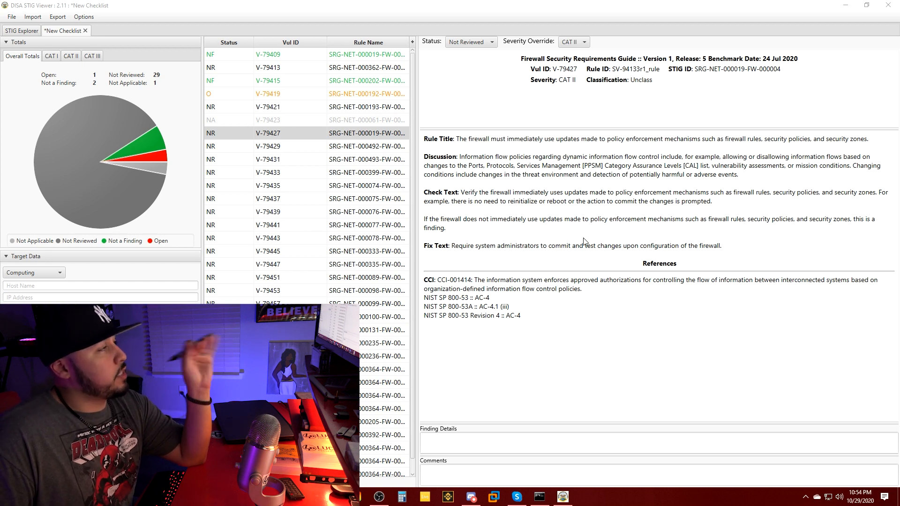
{"action": "mouse_move", "coordinate": [568, 232]}
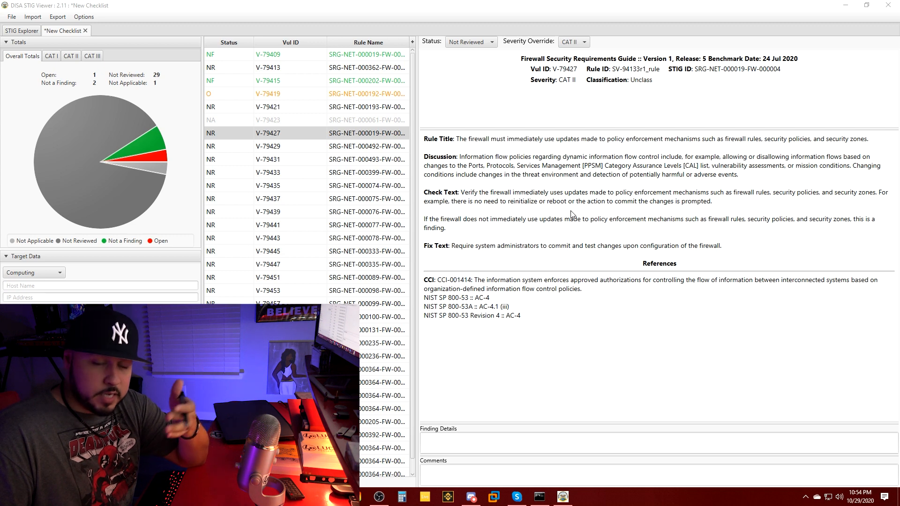
{"action": "mouse_move", "coordinate": [571, 215]}
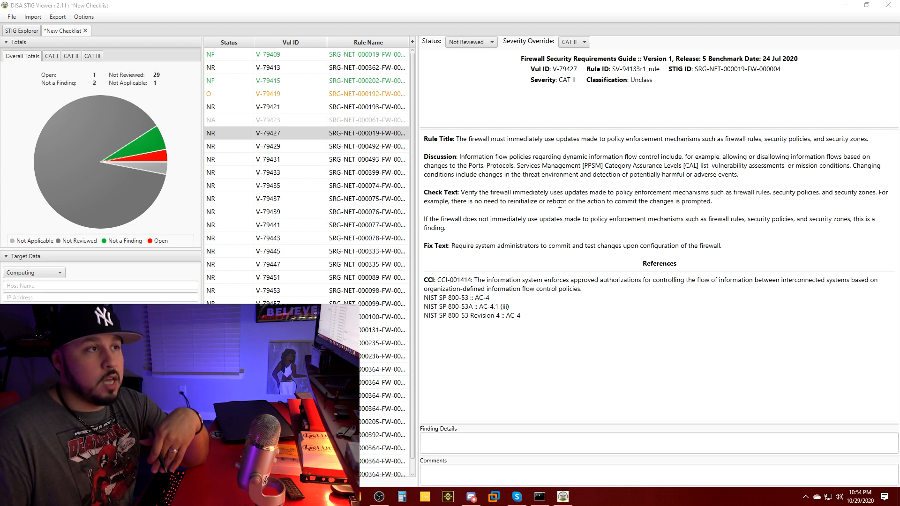
{"action": "mouse_move", "coordinate": [547, 213]}
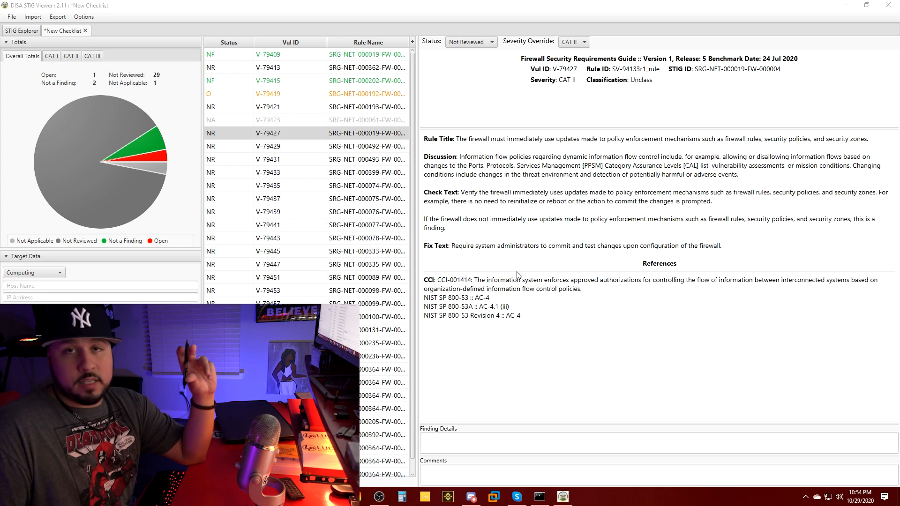
{"action": "mouse_move", "coordinate": [527, 265]}
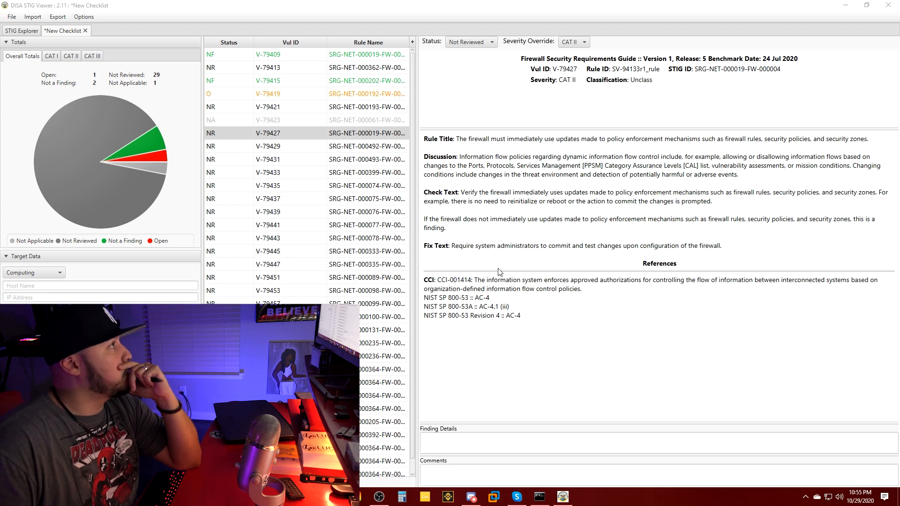
- Mark V-79427 Open and V-79433 Not a Finding, then select V-79479
{"action": "left_click", "coordinate": [290, 172]}
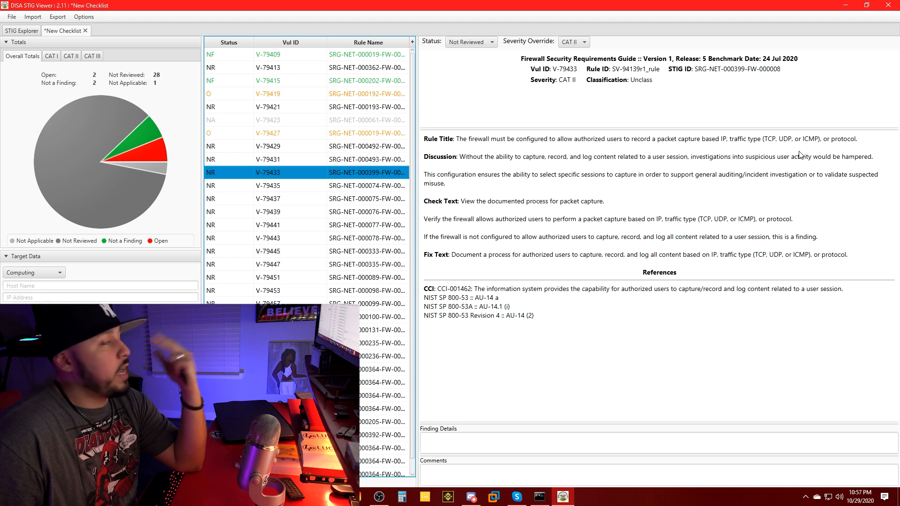
{"action": "mouse_move", "coordinate": [591, 212]}
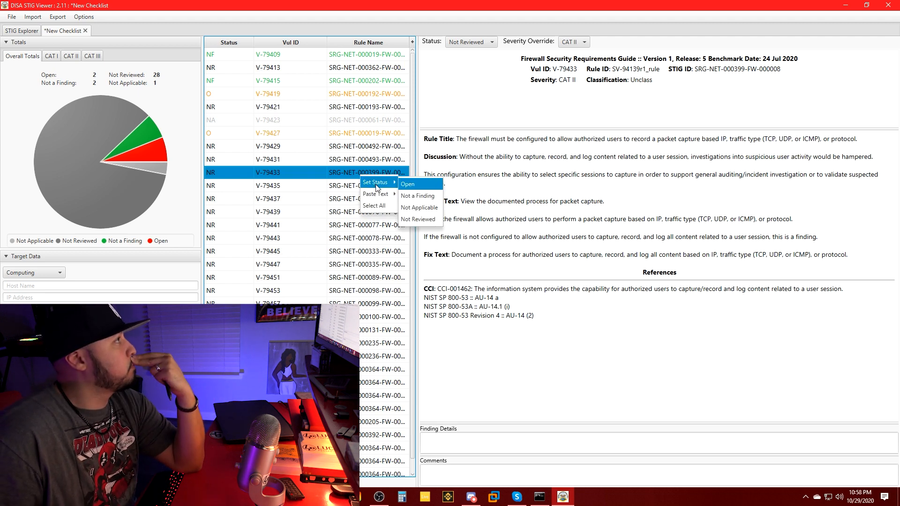
{"action": "left_click", "coordinate": [417, 196]}
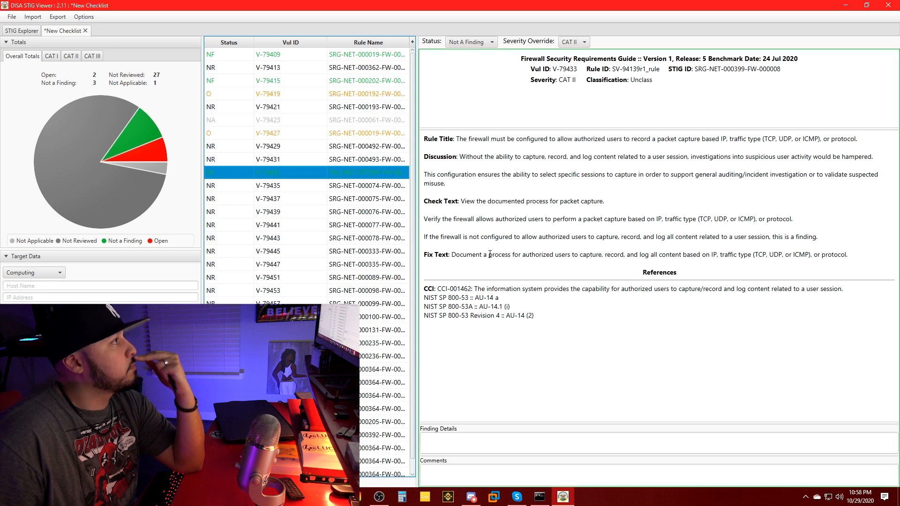
{"action": "left_click", "coordinate": [379, 409]}
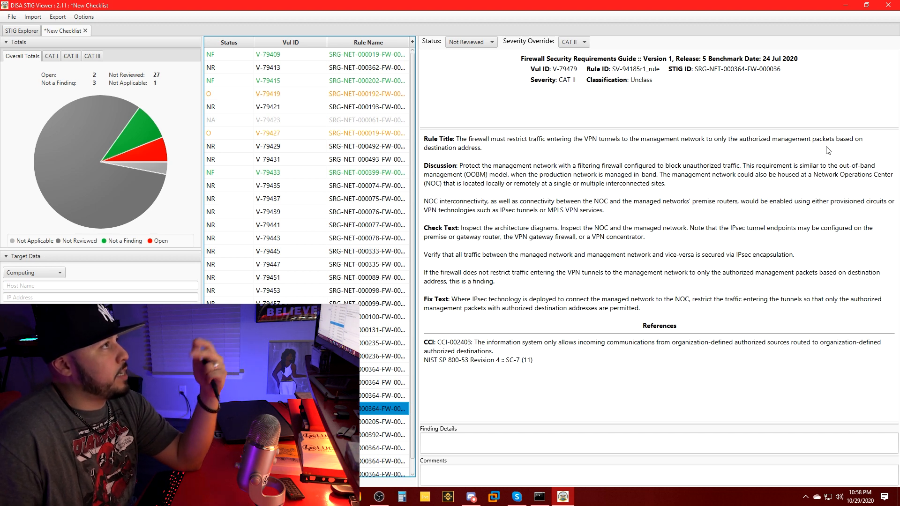
- Open the status menu on rule V-79479 to mark it Not Applicable
{"action": "right_click", "coordinate": [379, 409]}
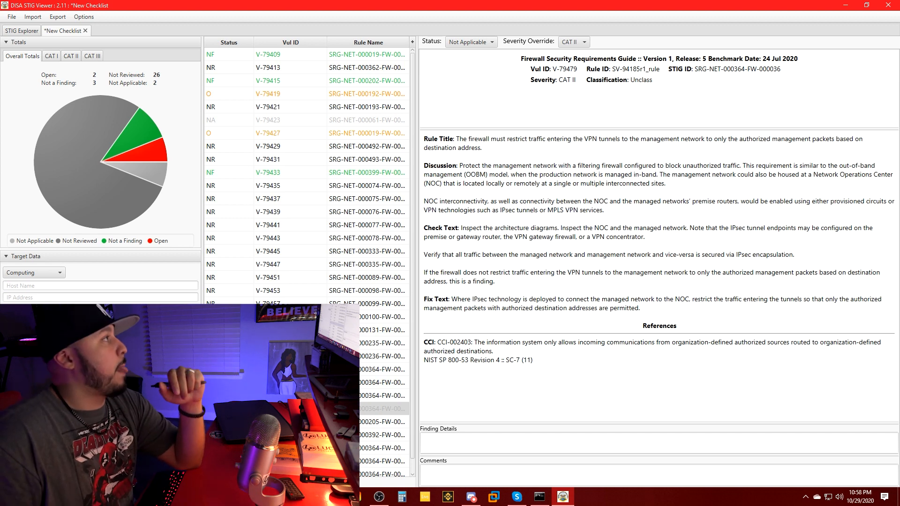
{"action": "mouse_move", "coordinate": [378, 301]}
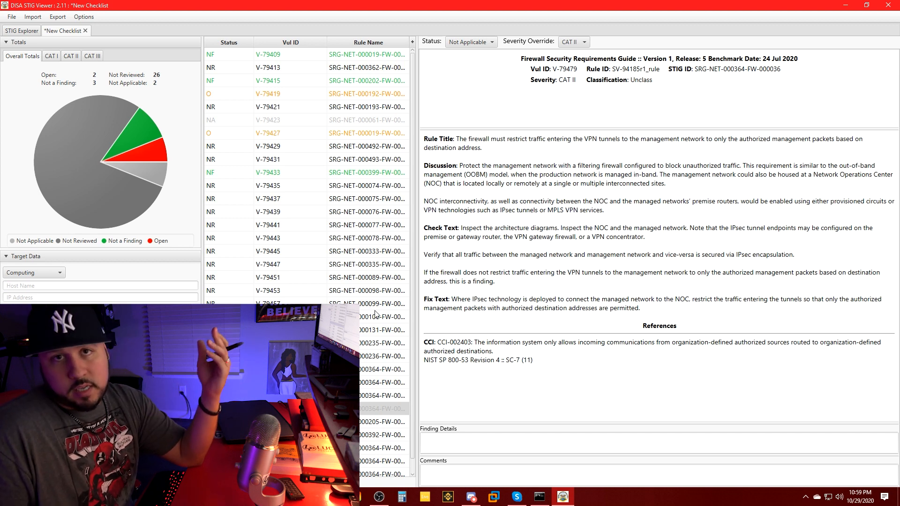
{"action": "mouse_move", "coordinate": [376, 314]}
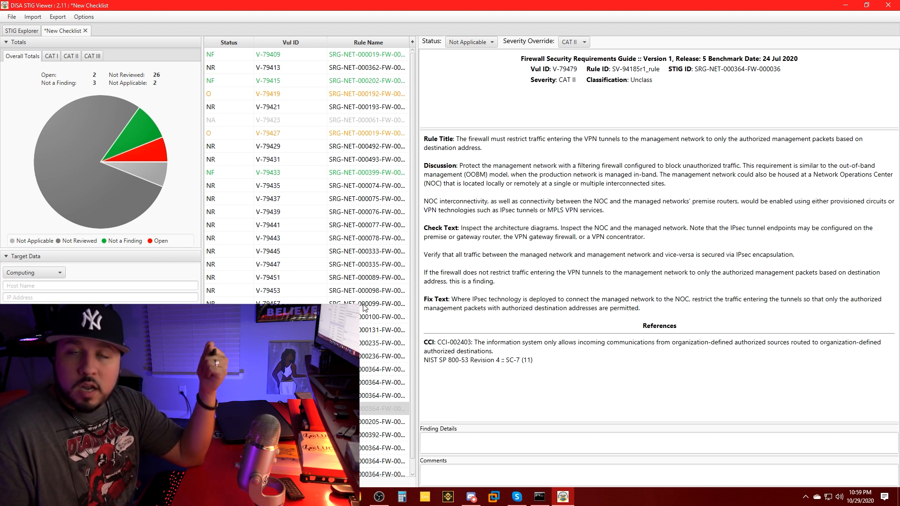